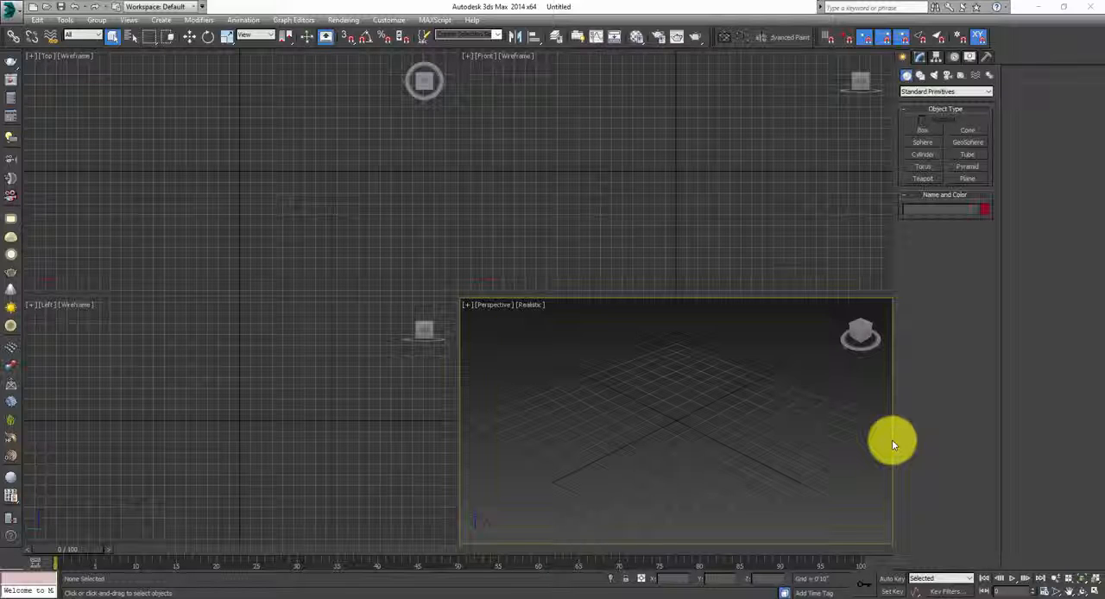
mouse_move(862, 432)
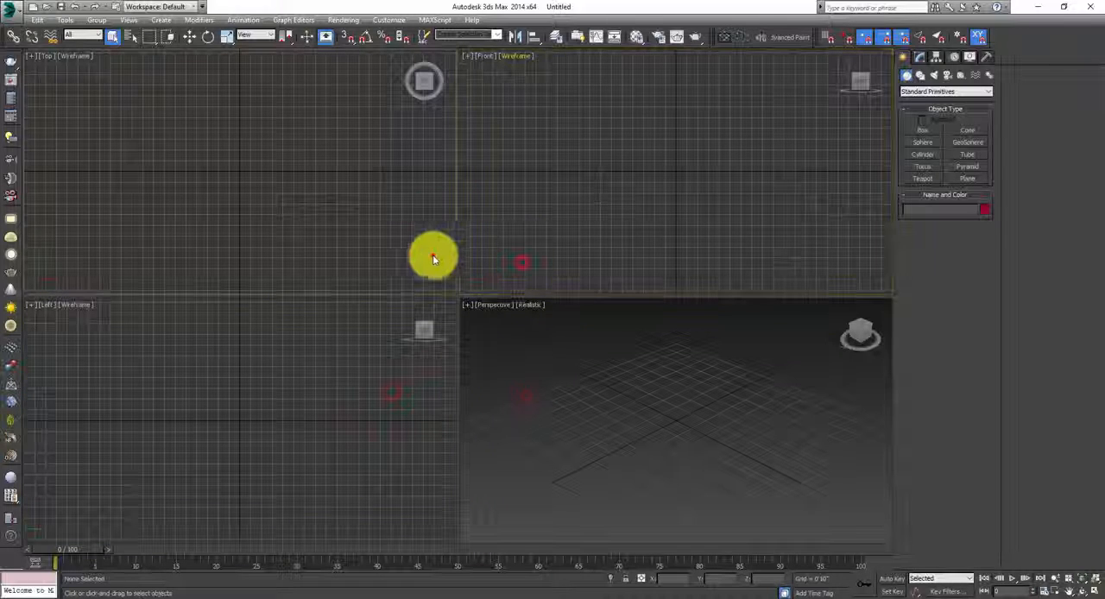
Step: Create a Teapot primitive dragged out from the grid centre in the Perspective viewport
drag(432, 259, 429, 81)
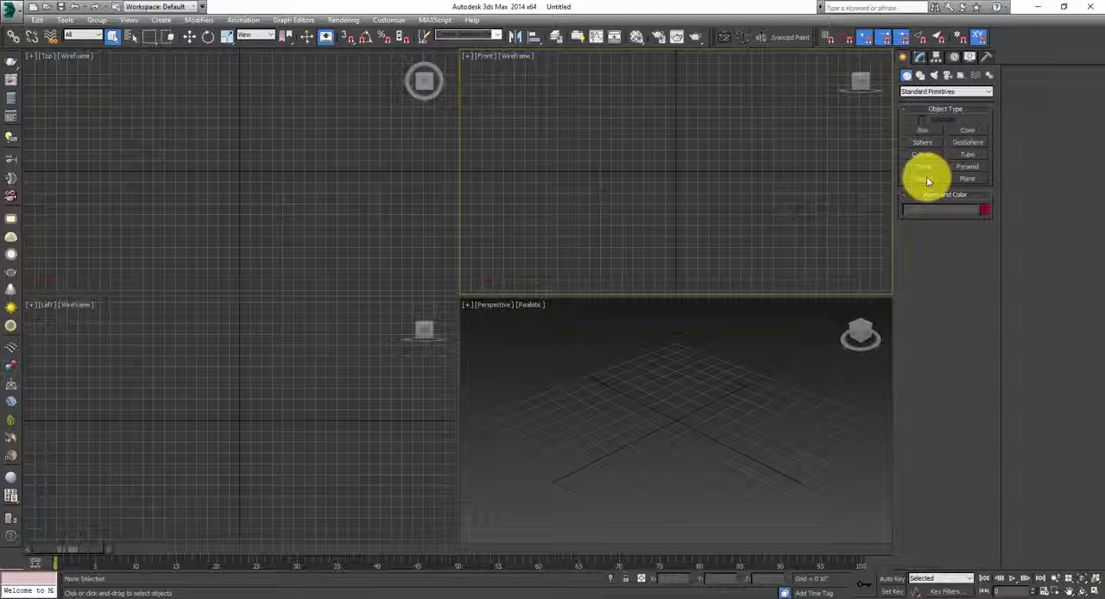
click(924, 179)
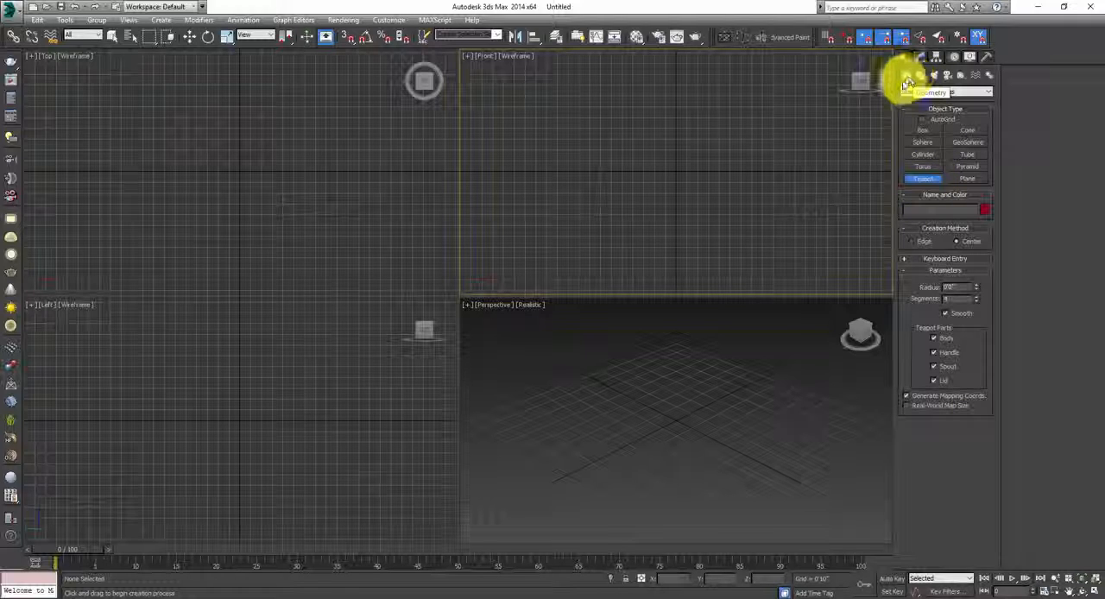
click(946, 91)
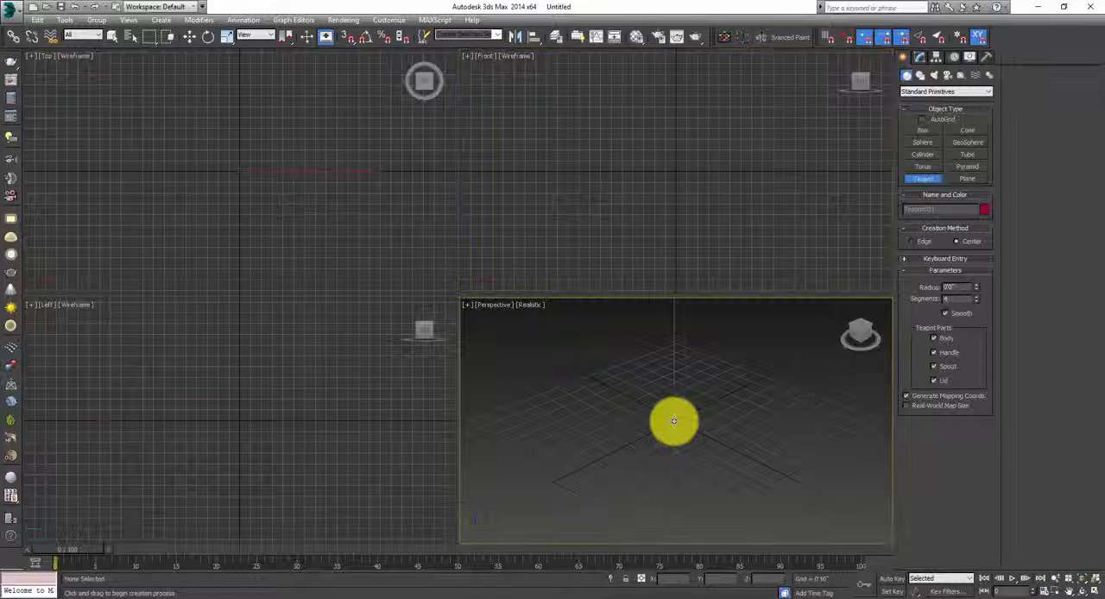
drag(673, 422, 699, 445)
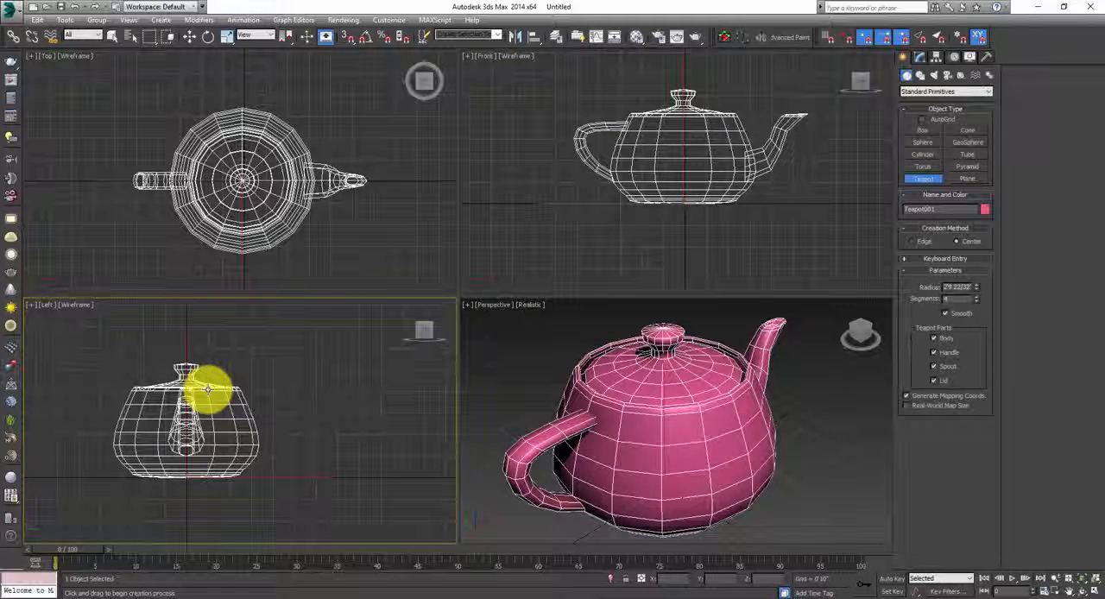
mouse_move(211, 352)
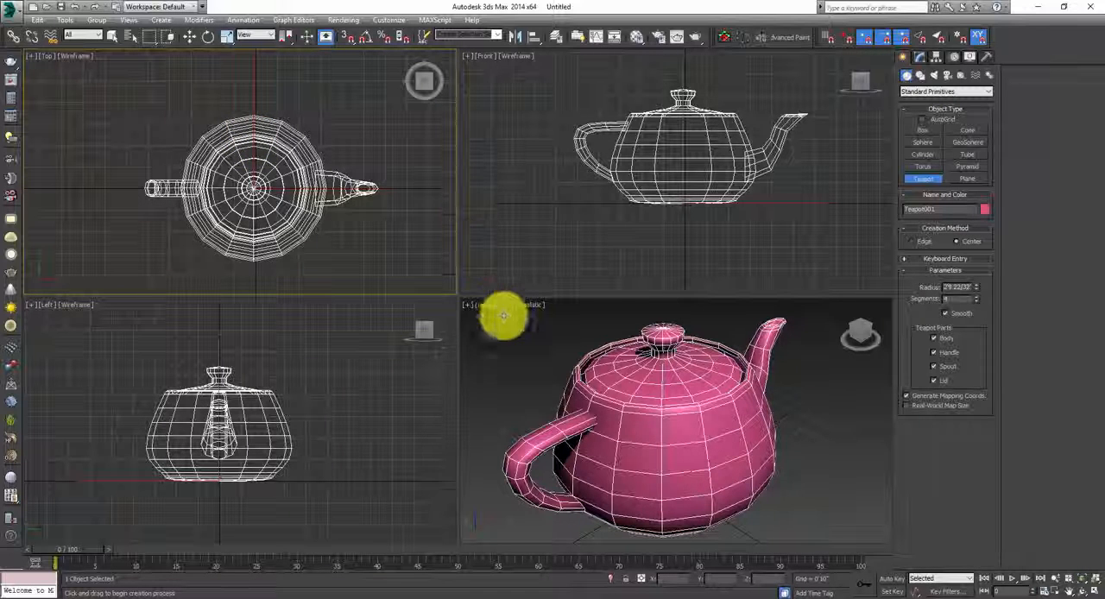
mouse_move(739, 304)
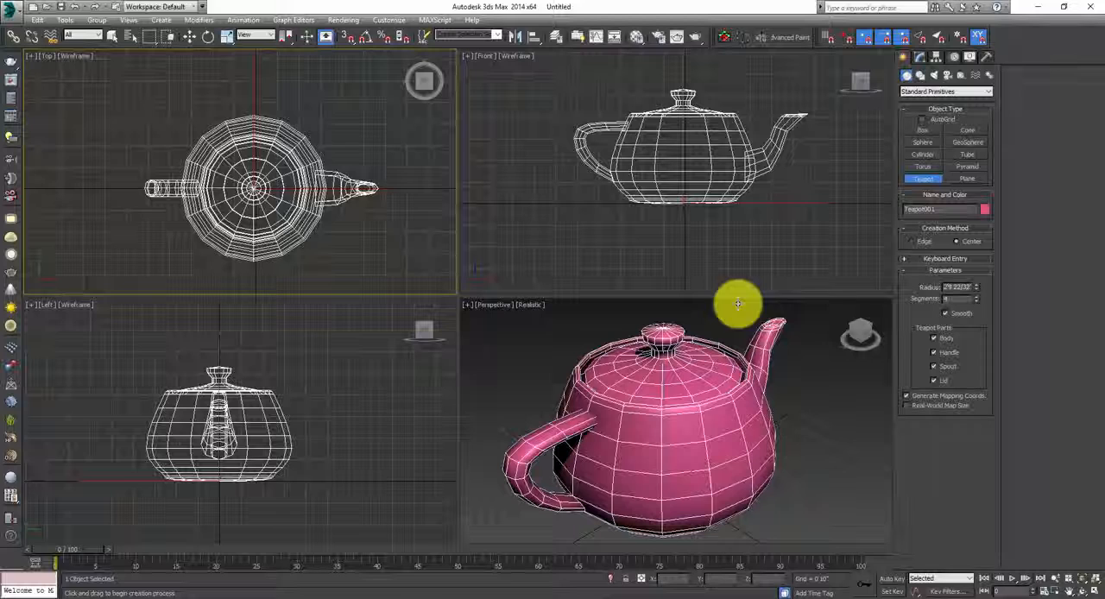
mouse_move(691, 337)
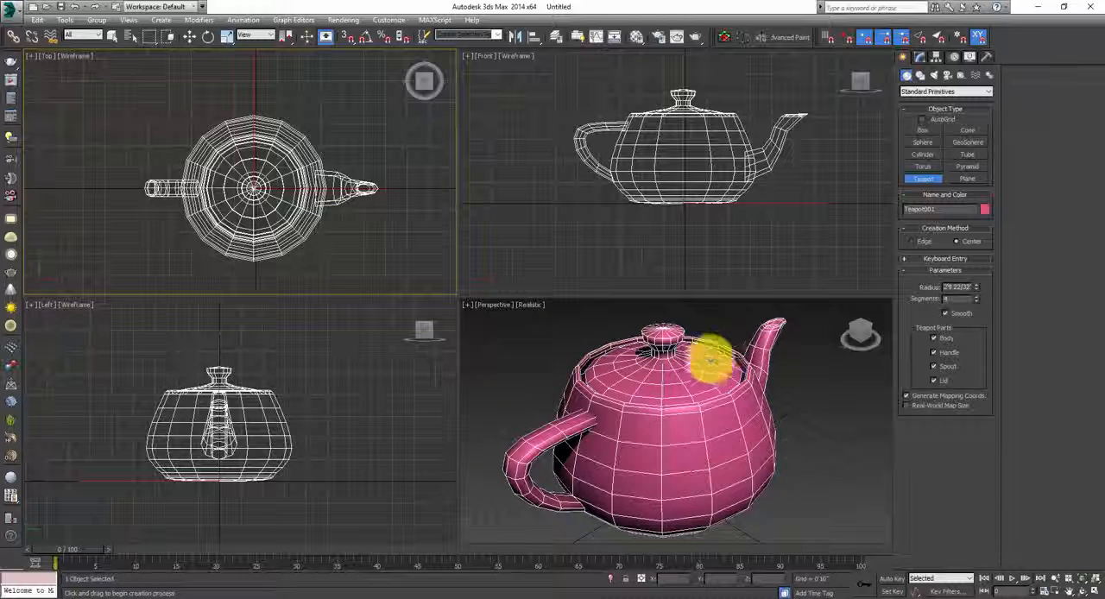
mouse_move(803, 392)
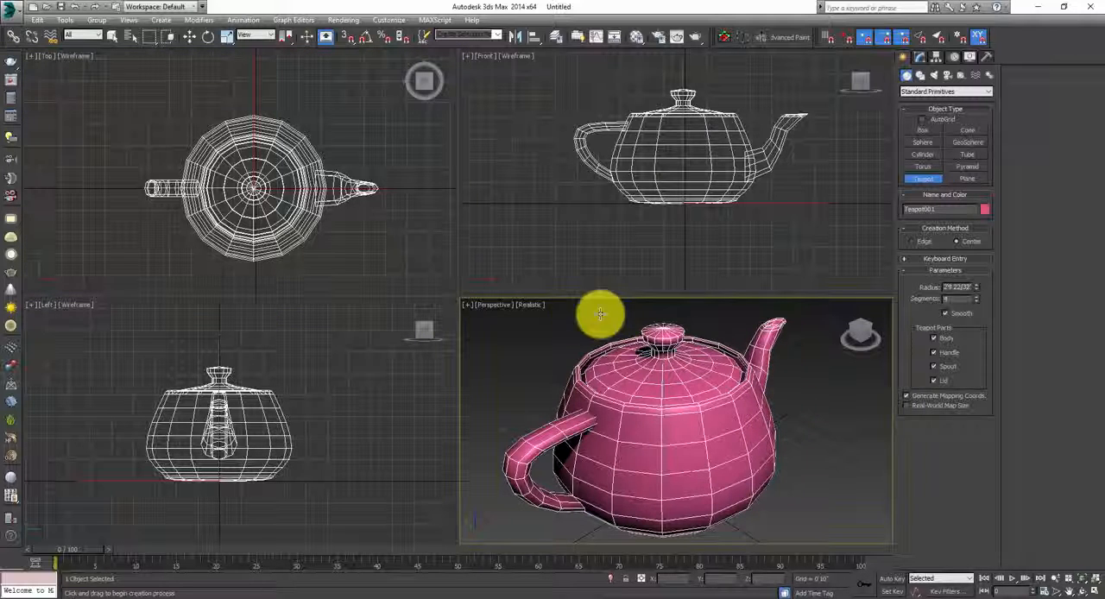
mouse_move(542, 518)
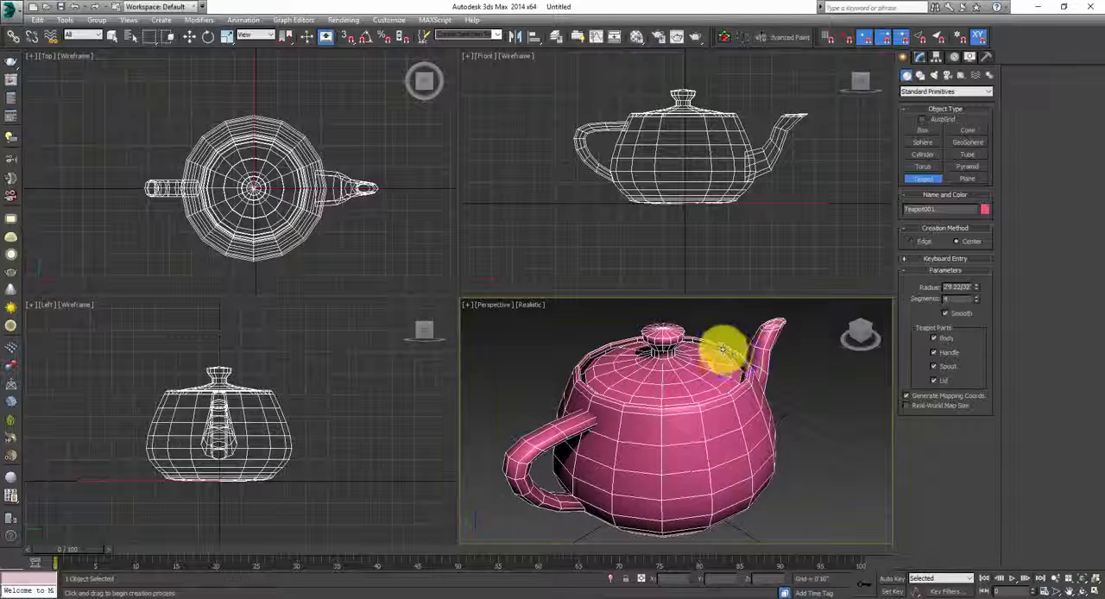
mouse_move(734, 324)
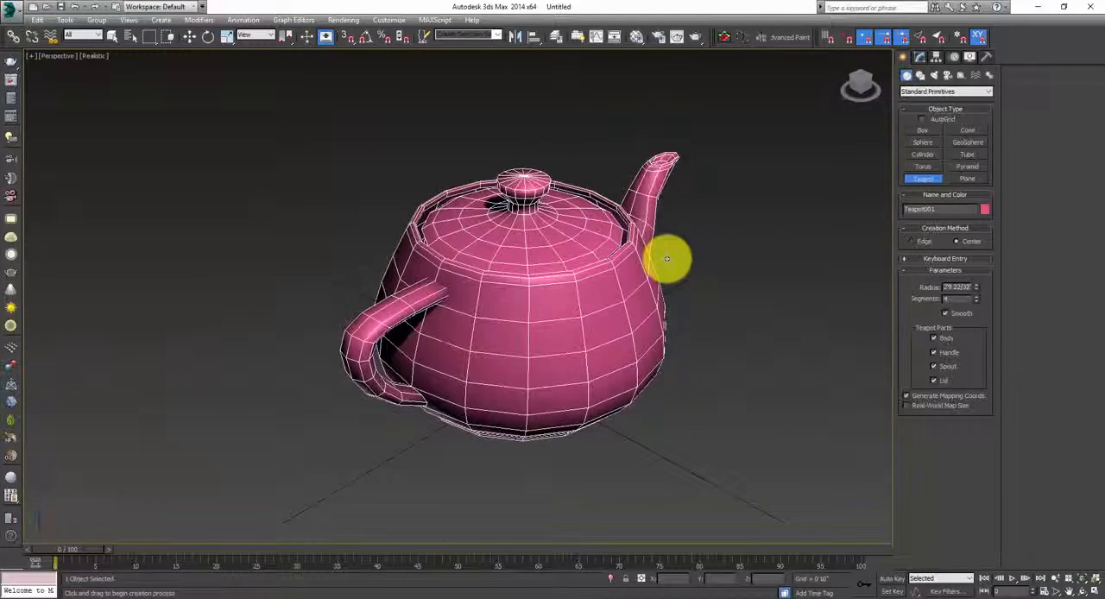
Step: Orbit the Perspective view toward a top-down close-up of the teapot
drag(667, 259, 563, 288)
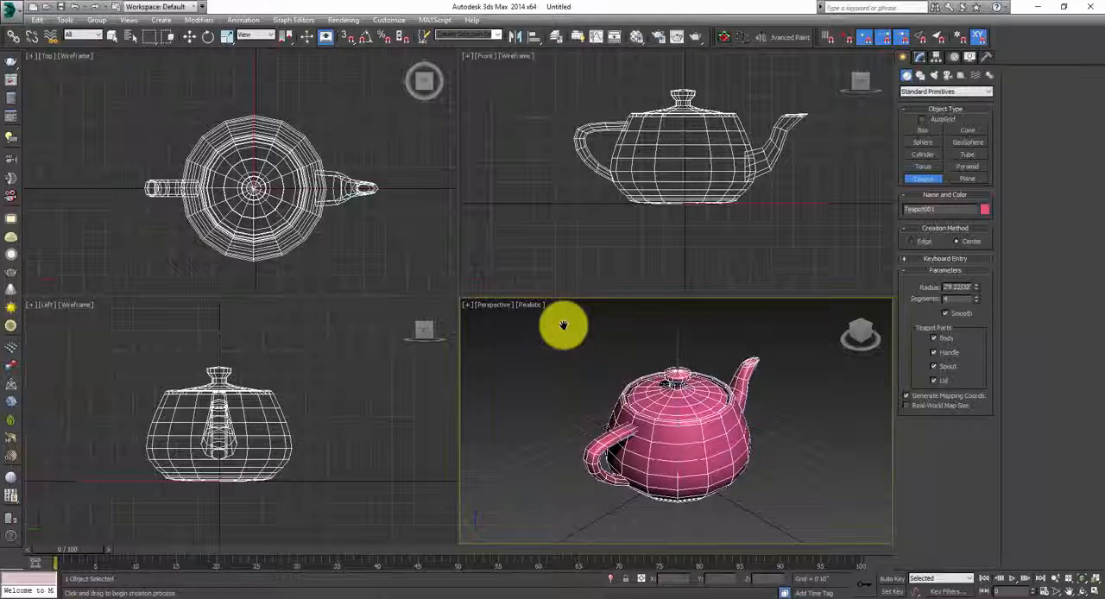
mouse_move(442, 270)
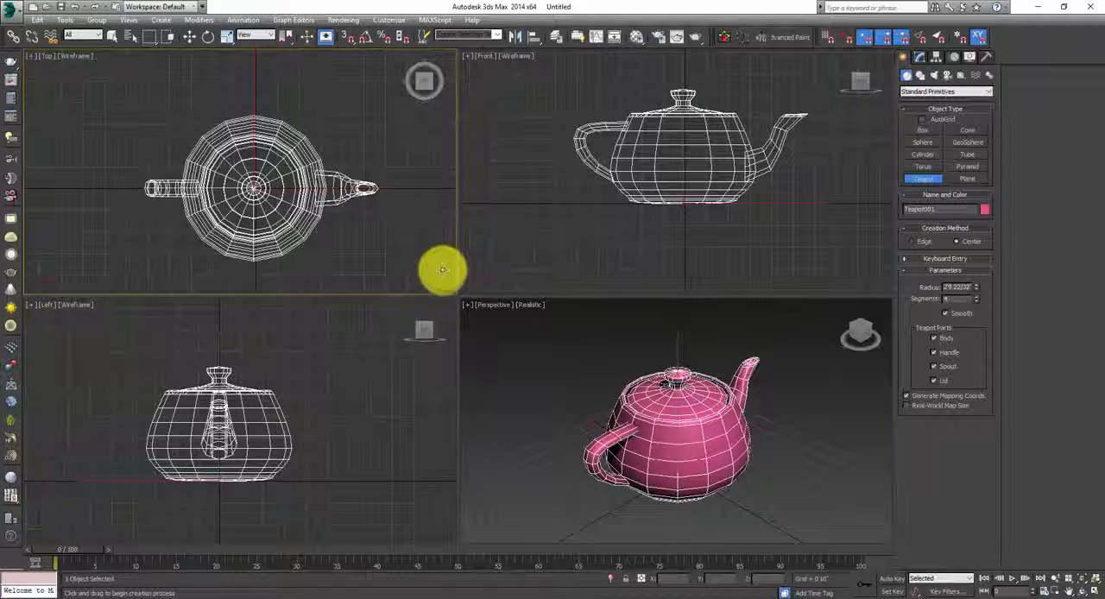
mouse_move(435, 304)
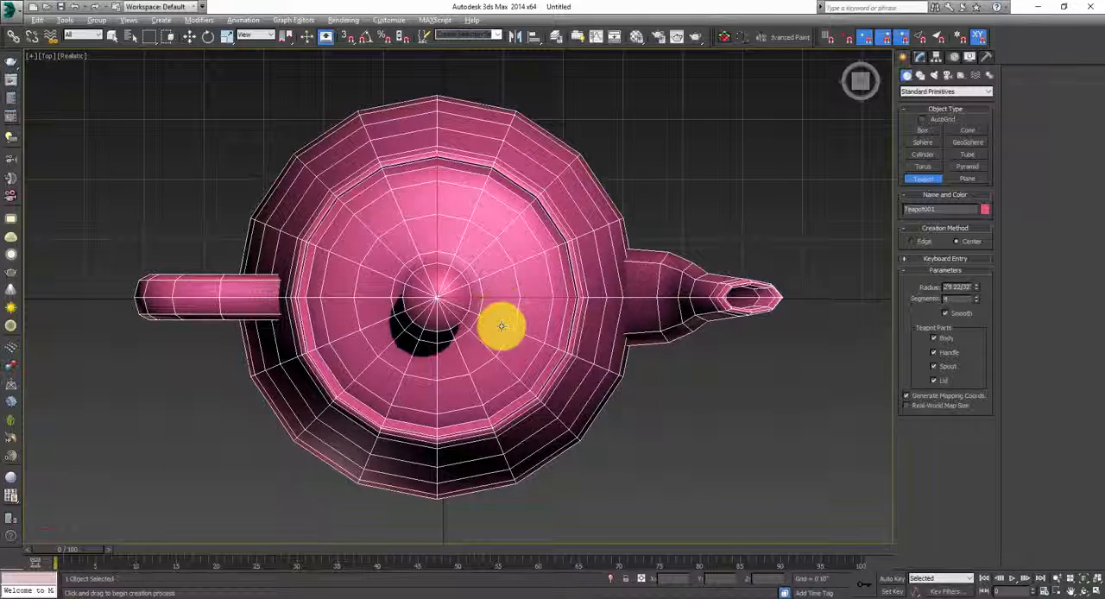
Step: Zoom the Perspective view out until the whole teapot fits with space around it
scroll(down, 3)
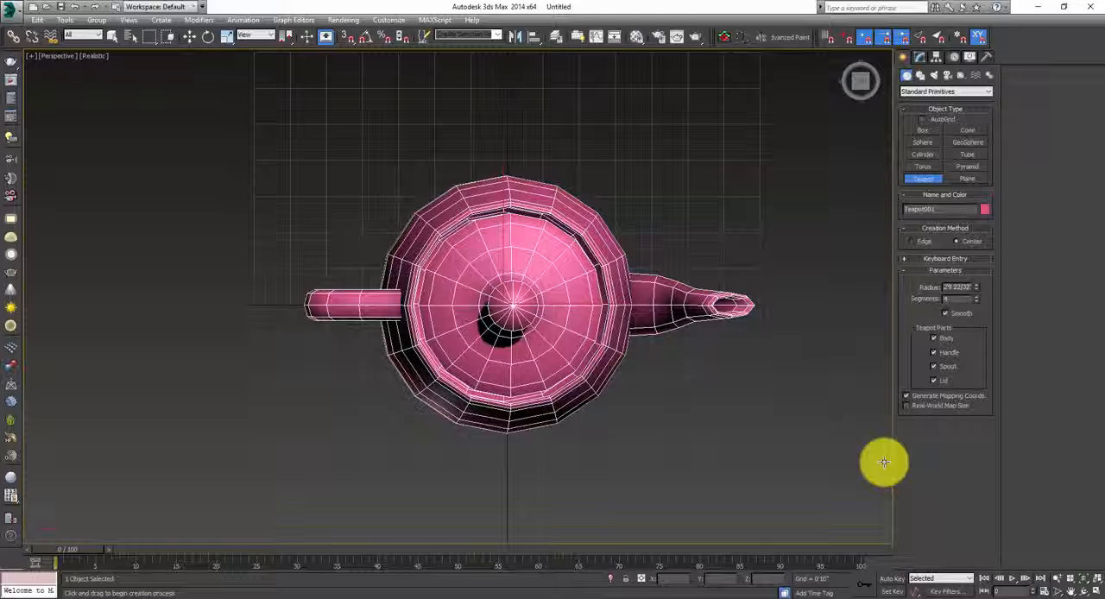
mouse_move(635, 436)
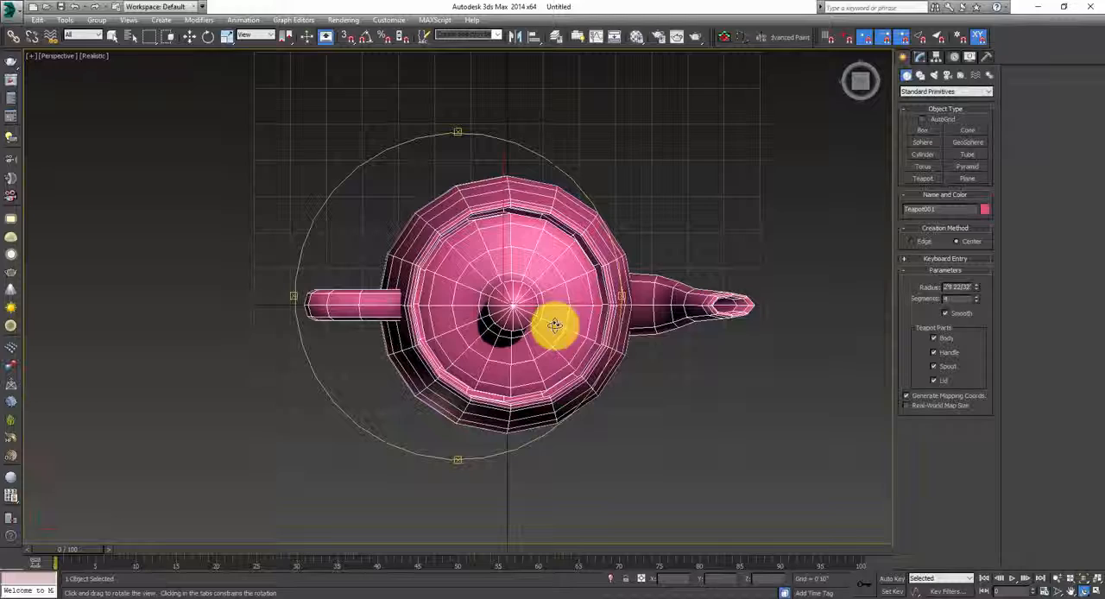
Step: Orbit around the teapot to a slight tilt, losing the home grid from behind it
drag(556, 325, 476, 324)
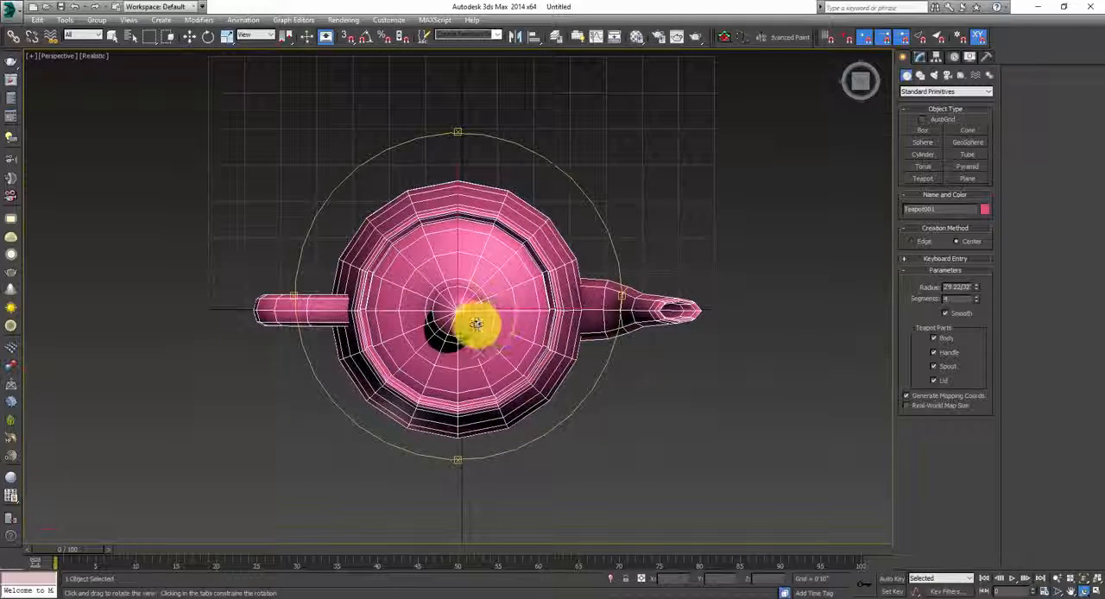
drag(477, 325, 324, 311)
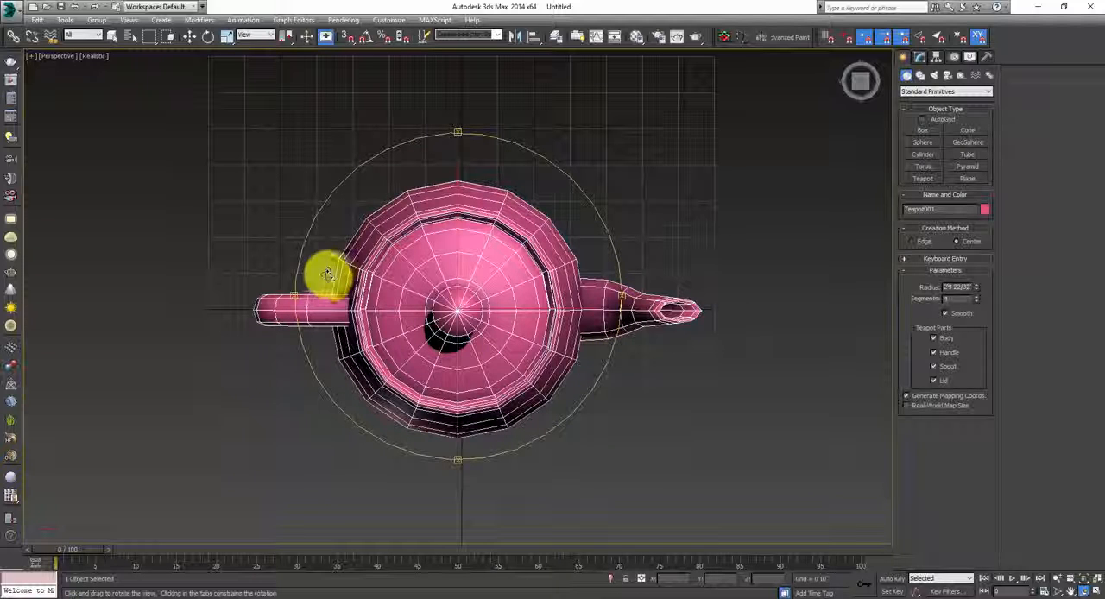
drag(326, 273, 570, 396)
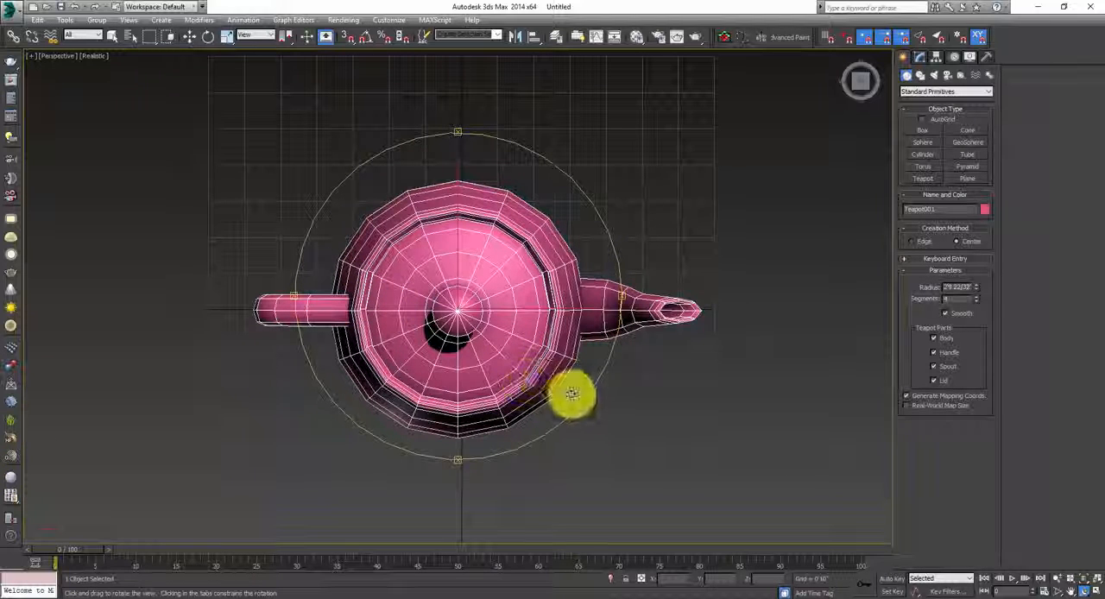
drag(570, 394, 499, 245)
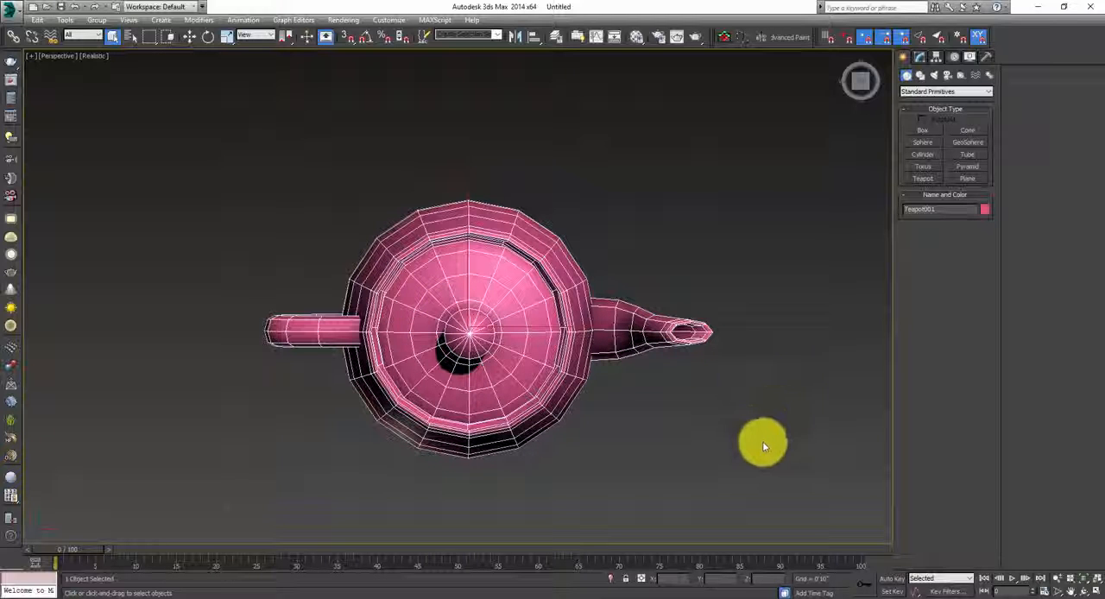
mouse_move(907, 483)
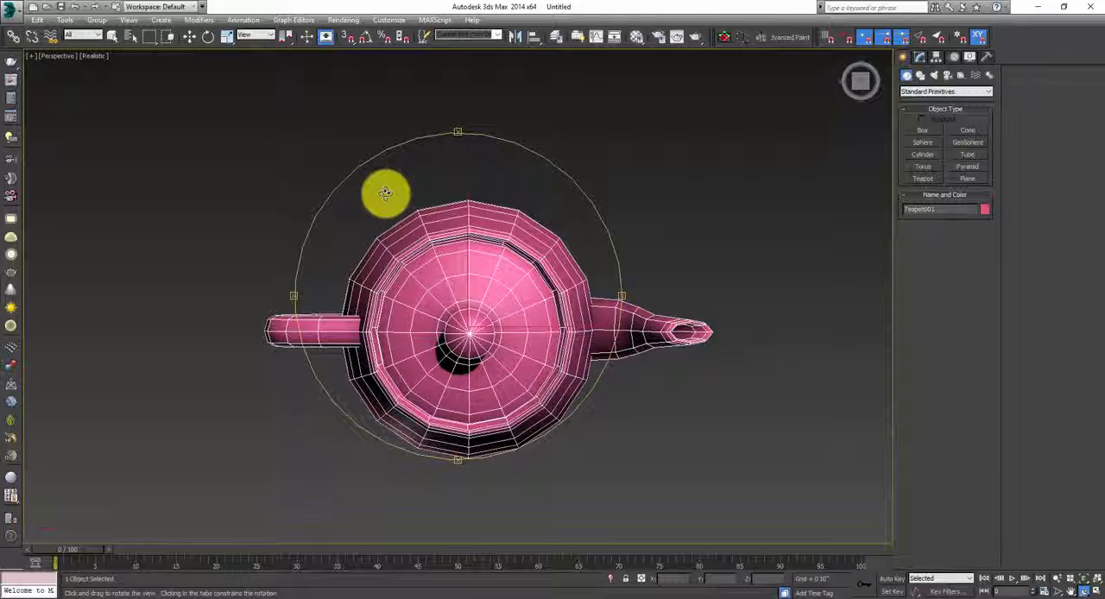
Step: Orbit down to view the pink teapot from the side
drag(386, 192, 394, 206)
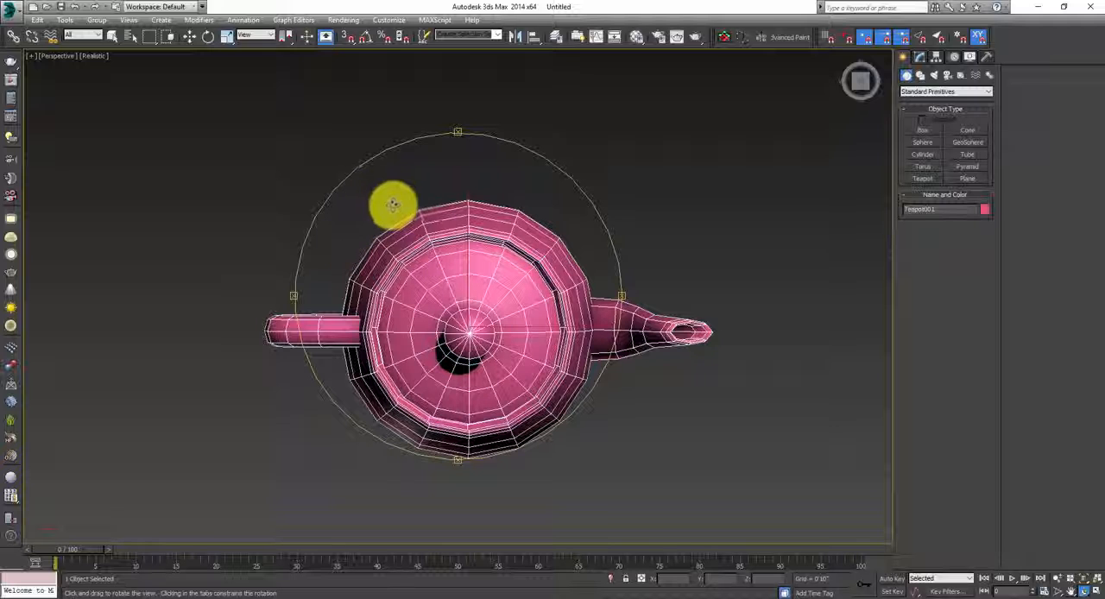
drag(394, 204, 394, 228)
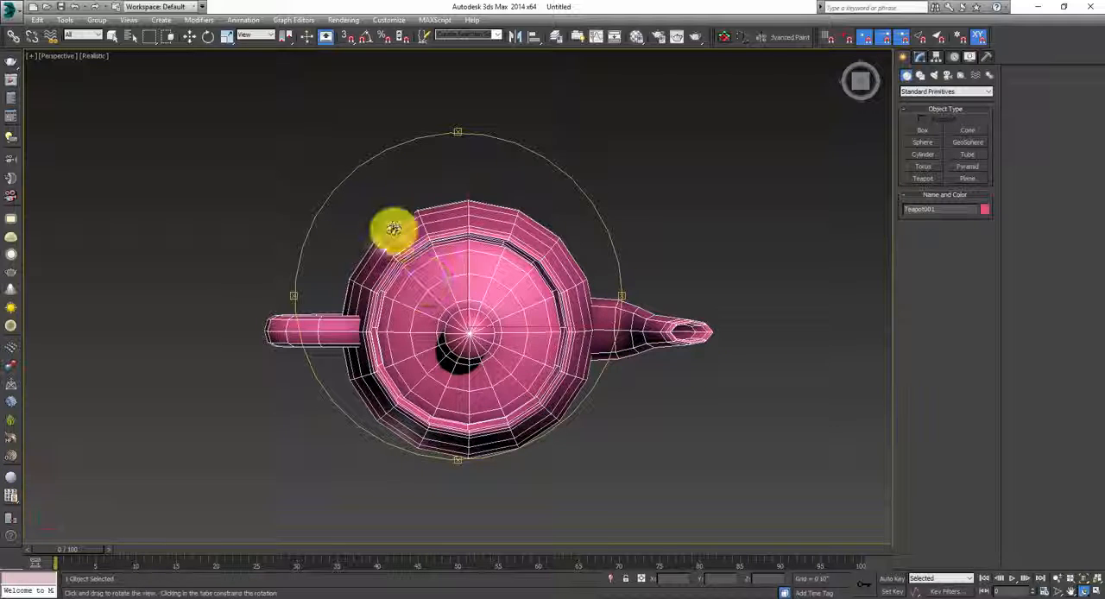
drag(394, 228, 423, 300)
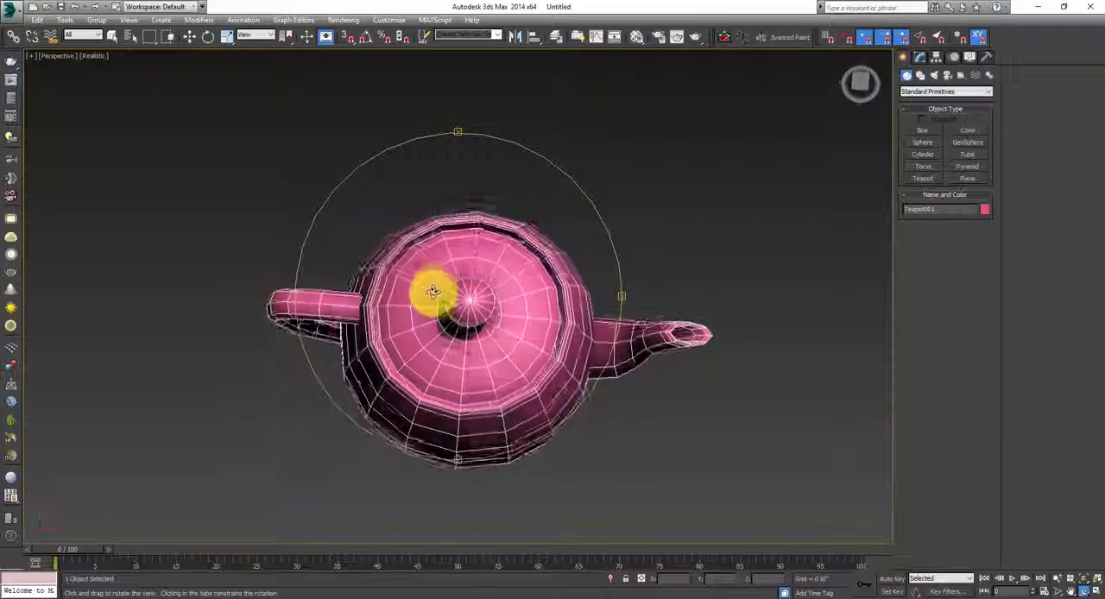
drag(431, 290, 504, 211)
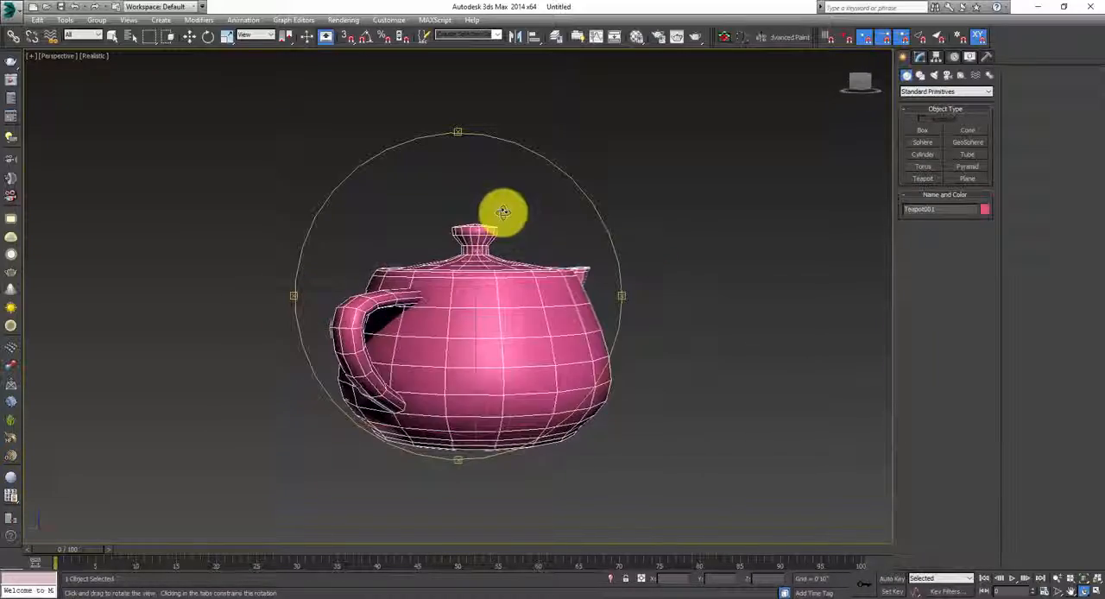
drag(504, 211, 429, 203)
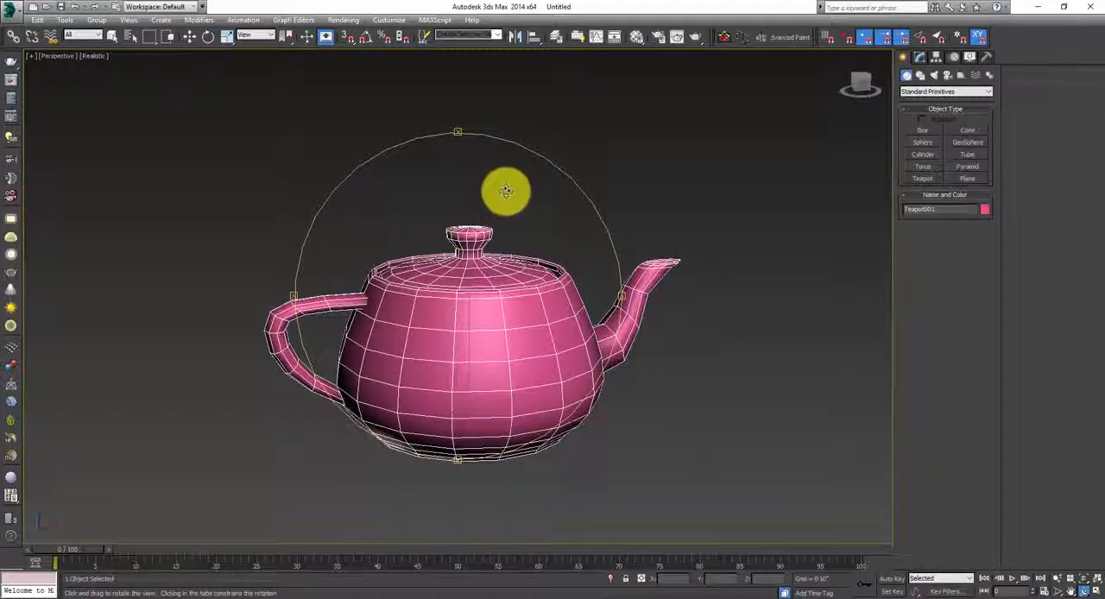
drag(506, 190, 601, 168)
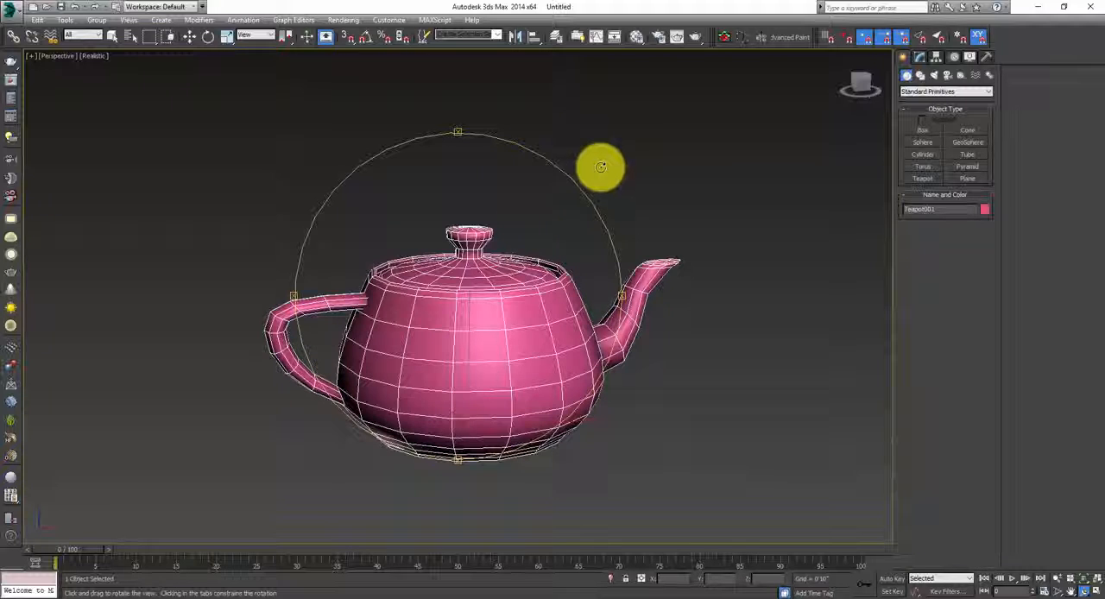
drag(601, 167, 633, 208)
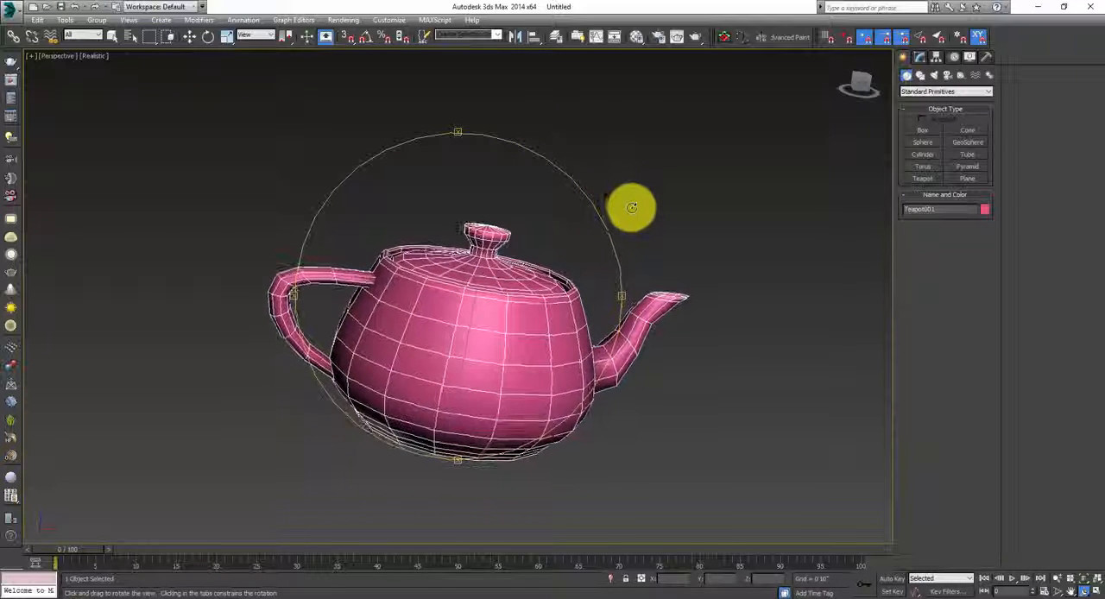
Step: Rotate the teapot with the gizmo rings so its spout tilts slightly upward
drag(633, 207, 635, 155)
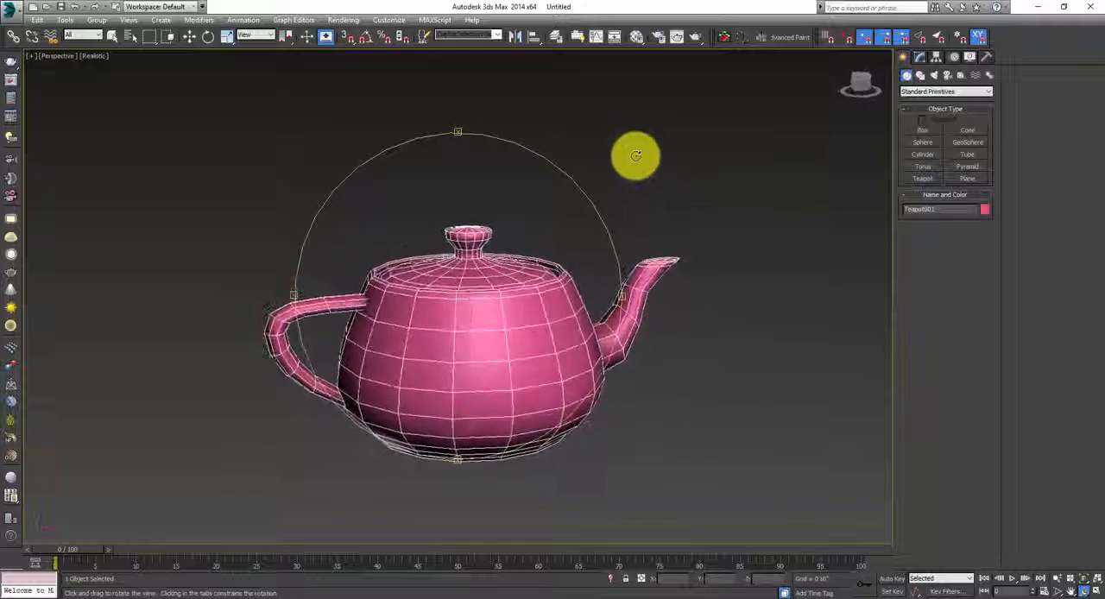
drag(635, 155, 648, 175)
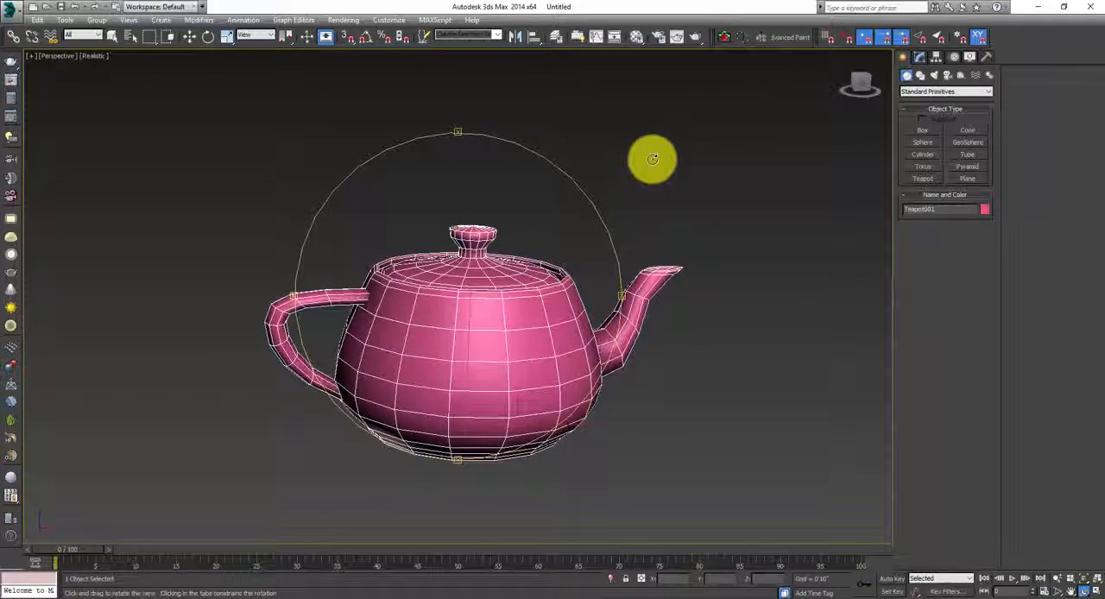
drag(653, 159, 623, 221)
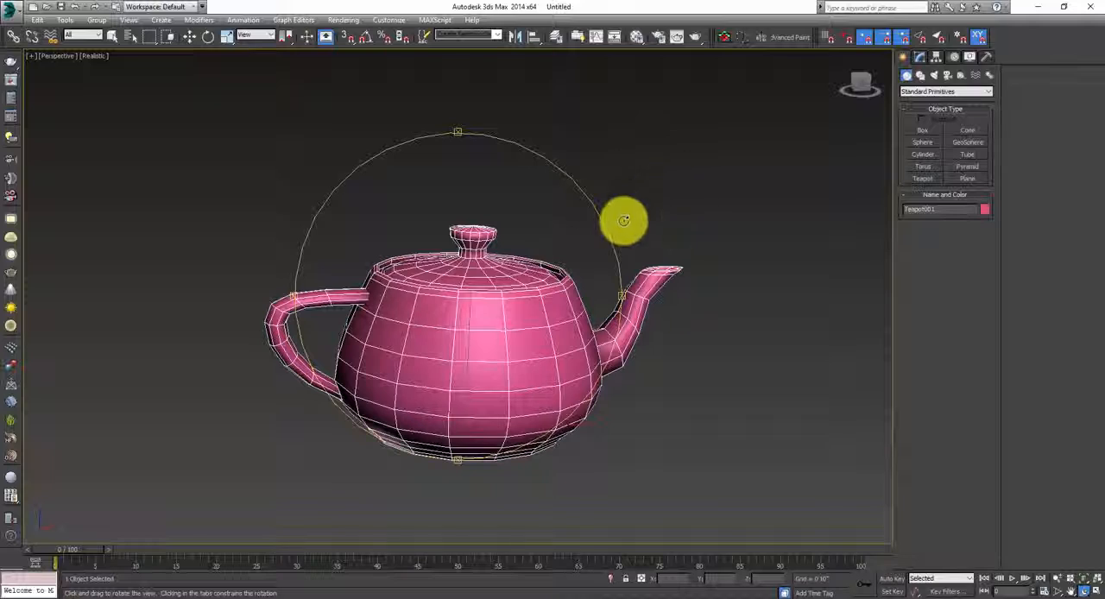
drag(624, 221, 507, 298)
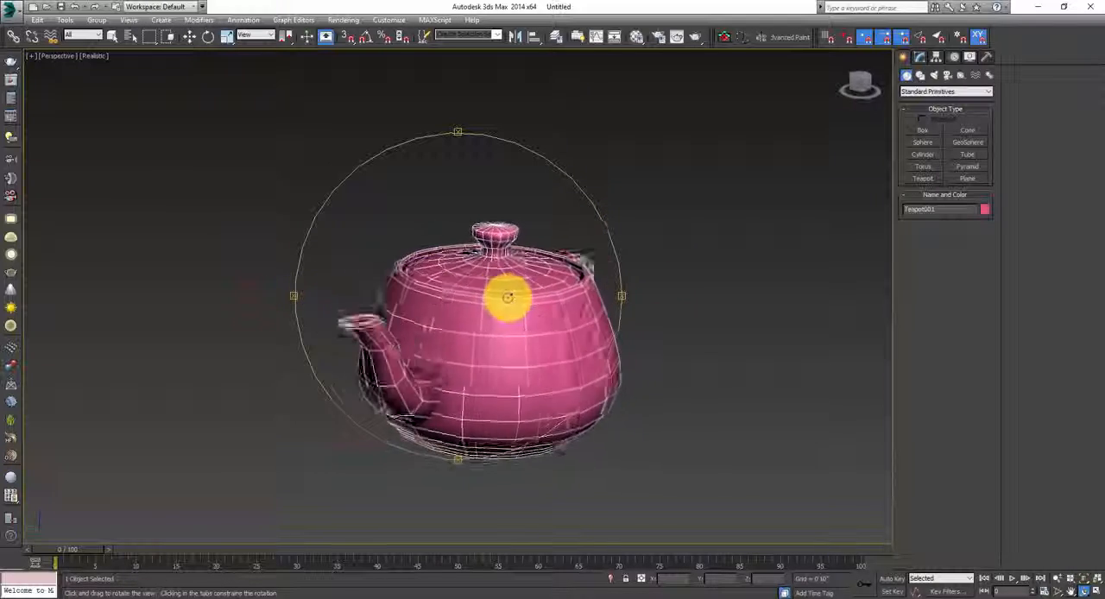
drag(508, 298, 255, 290)
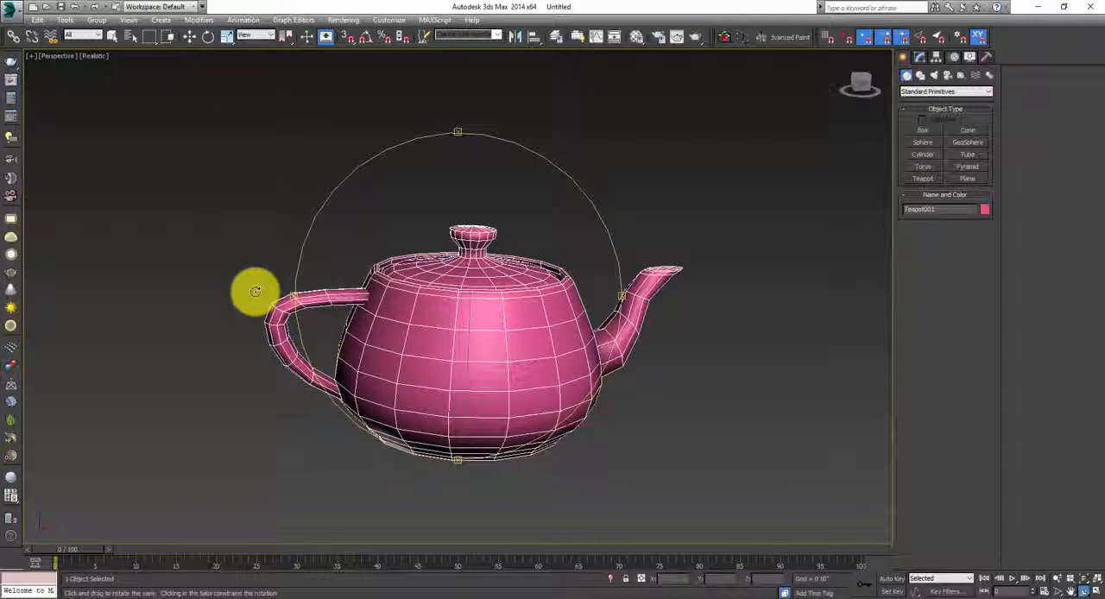
drag(256, 292, 390, 228)
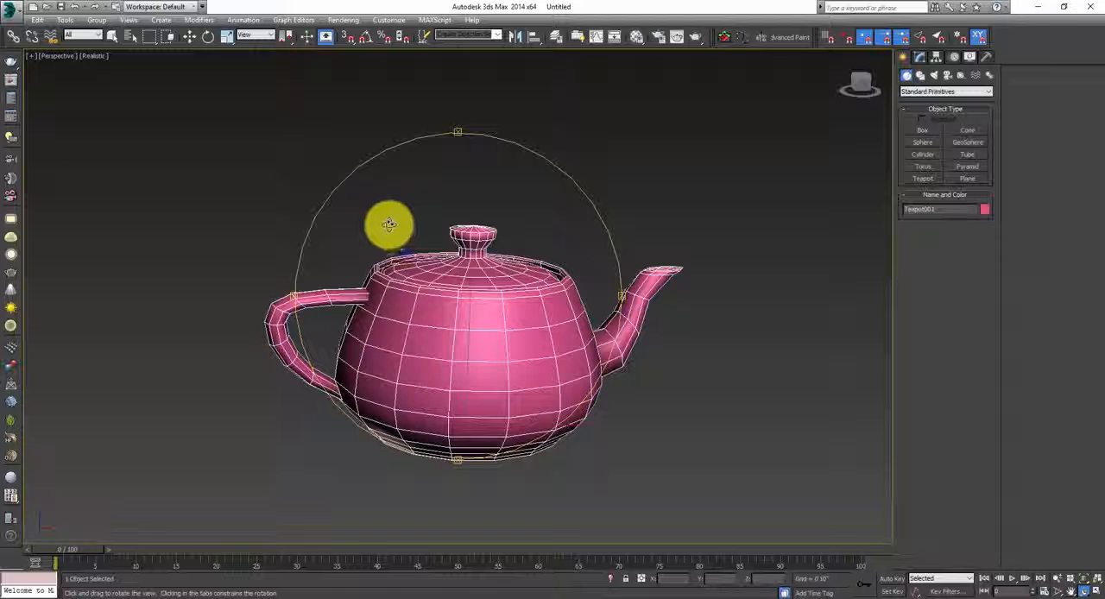
drag(390, 224, 390, 280)
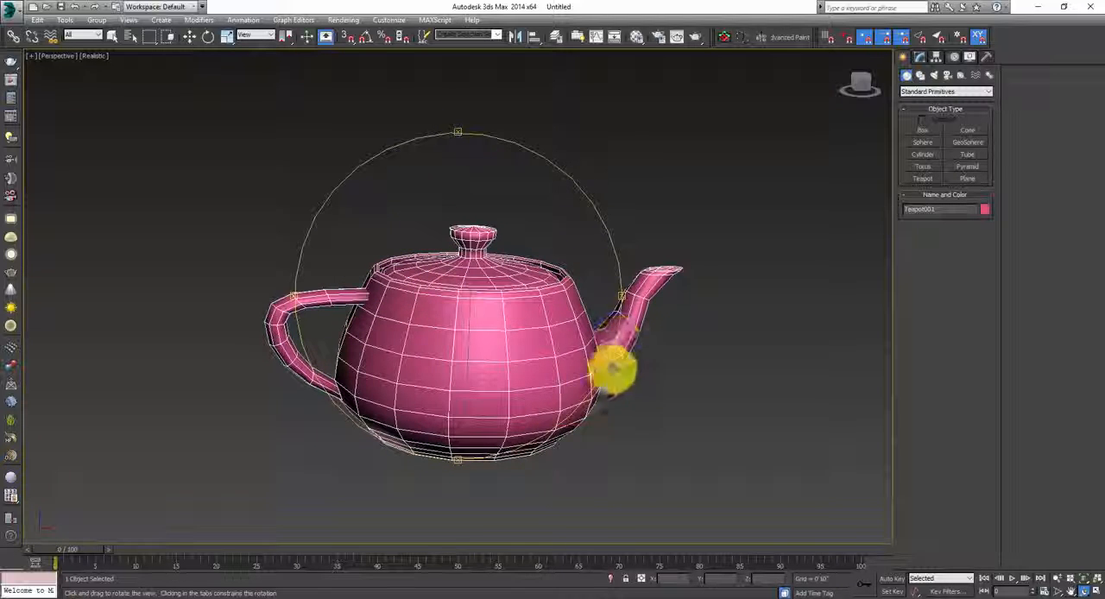
drag(613, 371, 596, 336)
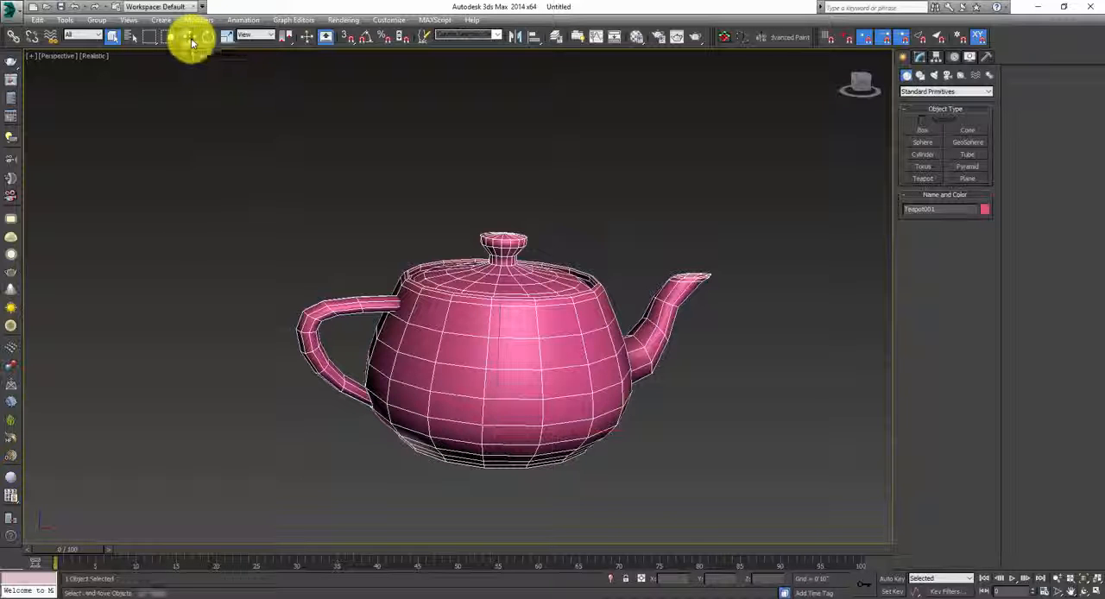
Step: Move the teapot along the gizmo axes so it sits slightly higher and further right
click(190, 36)
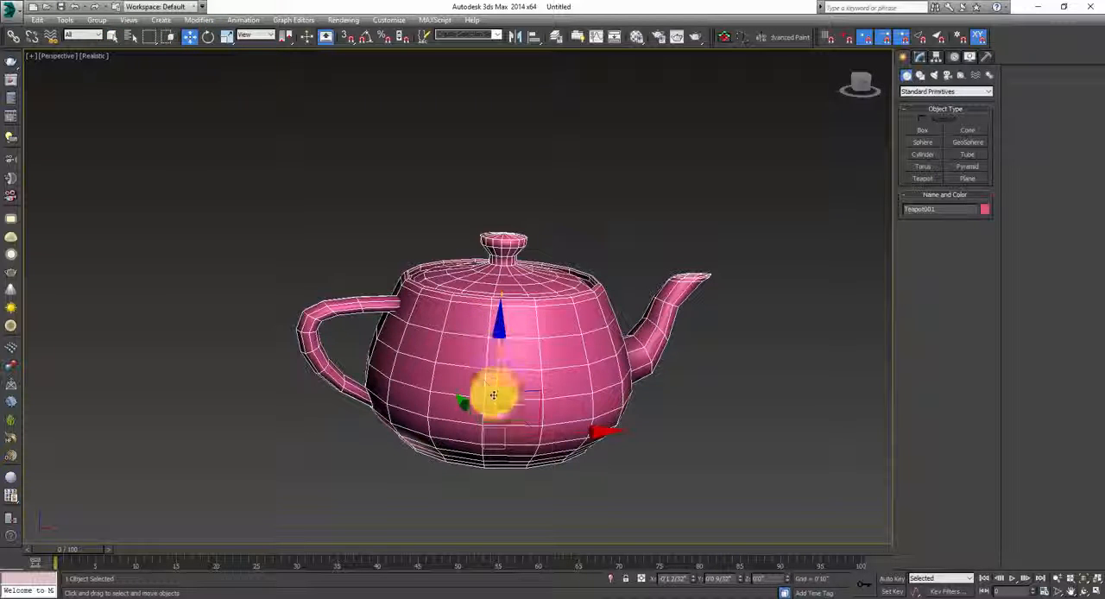
drag(494, 396, 560, 439)
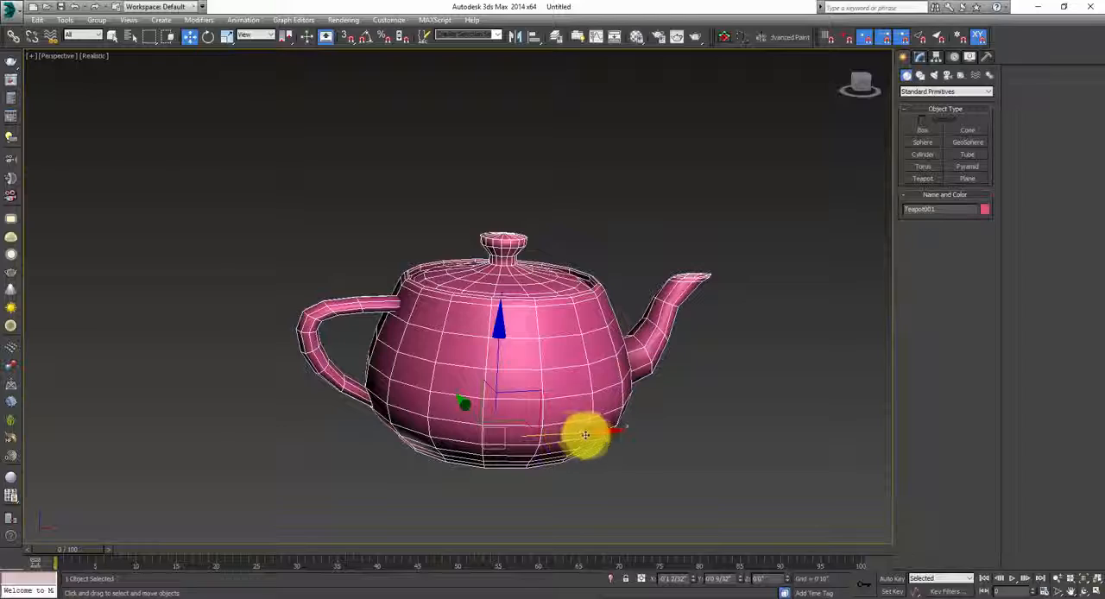
drag(586, 433, 563, 433)
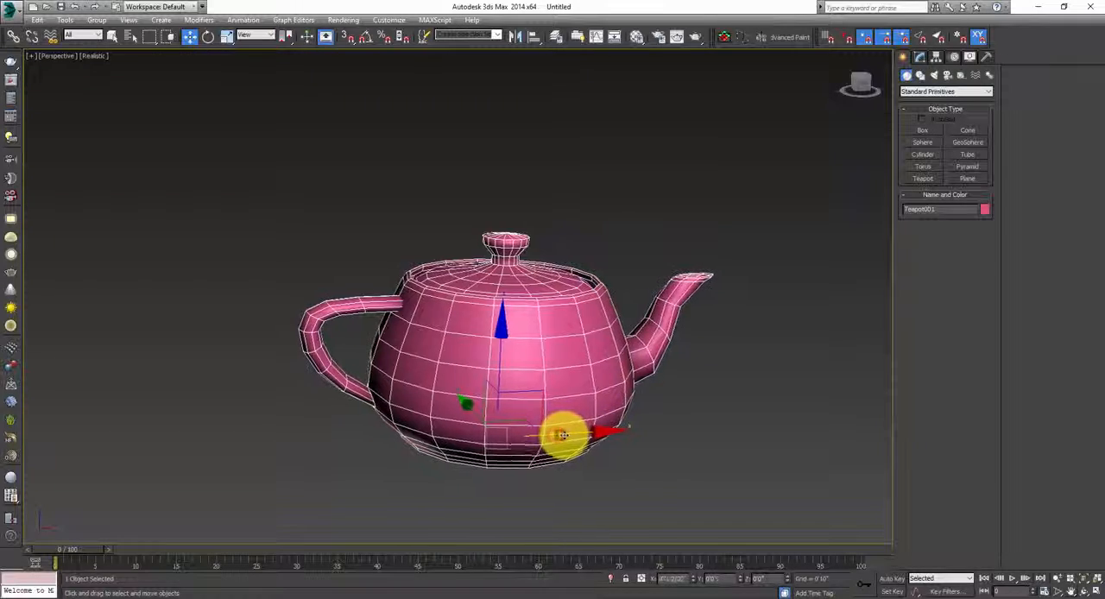
drag(567, 435, 389, 446)
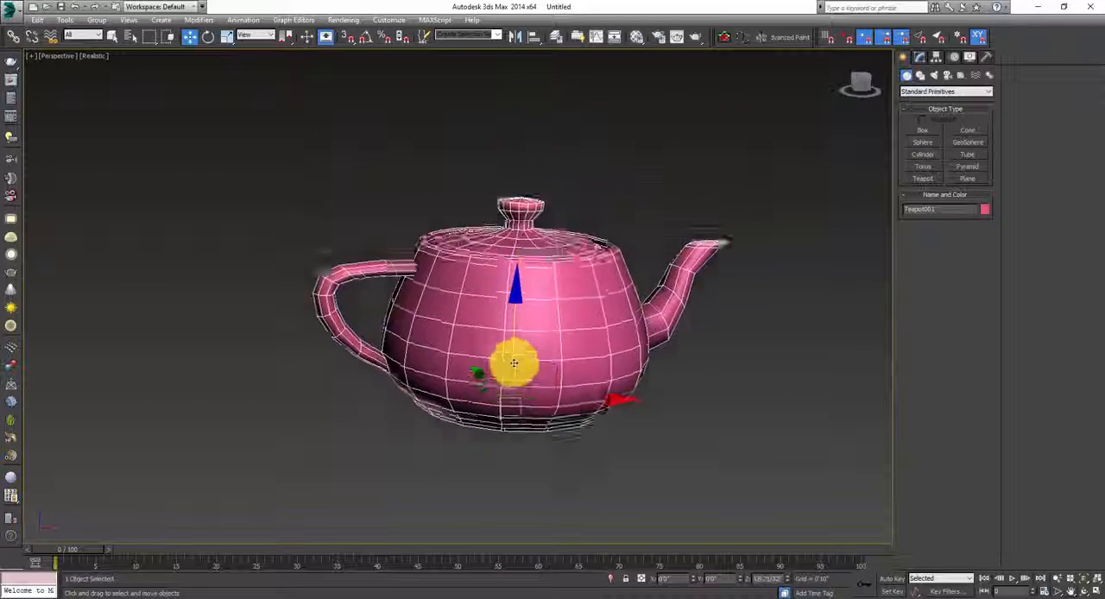
drag(514, 363, 480, 380)
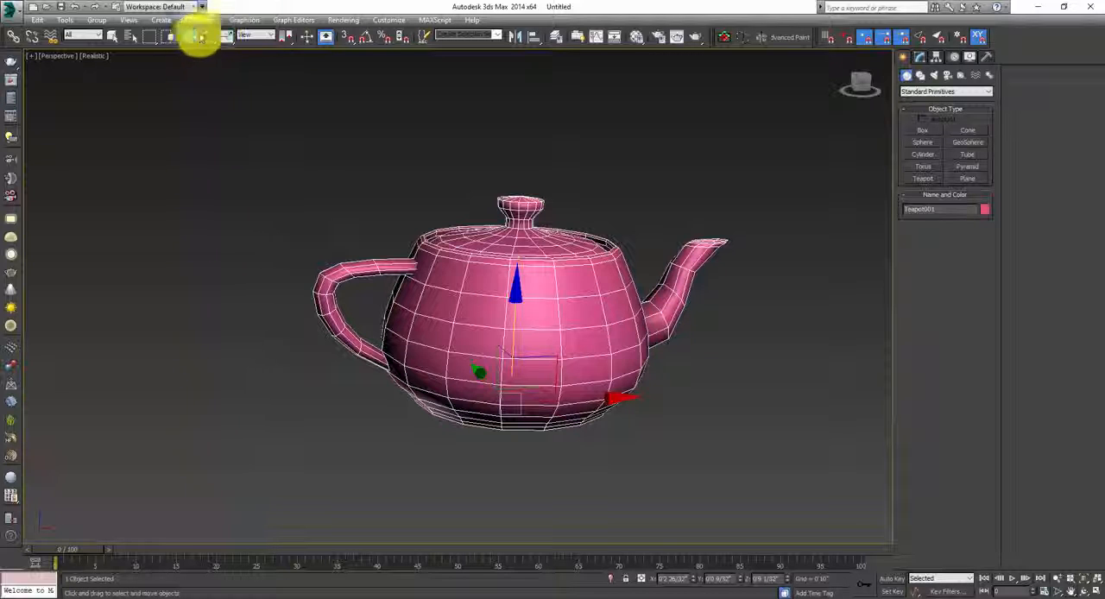
mouse_move(214, 36)
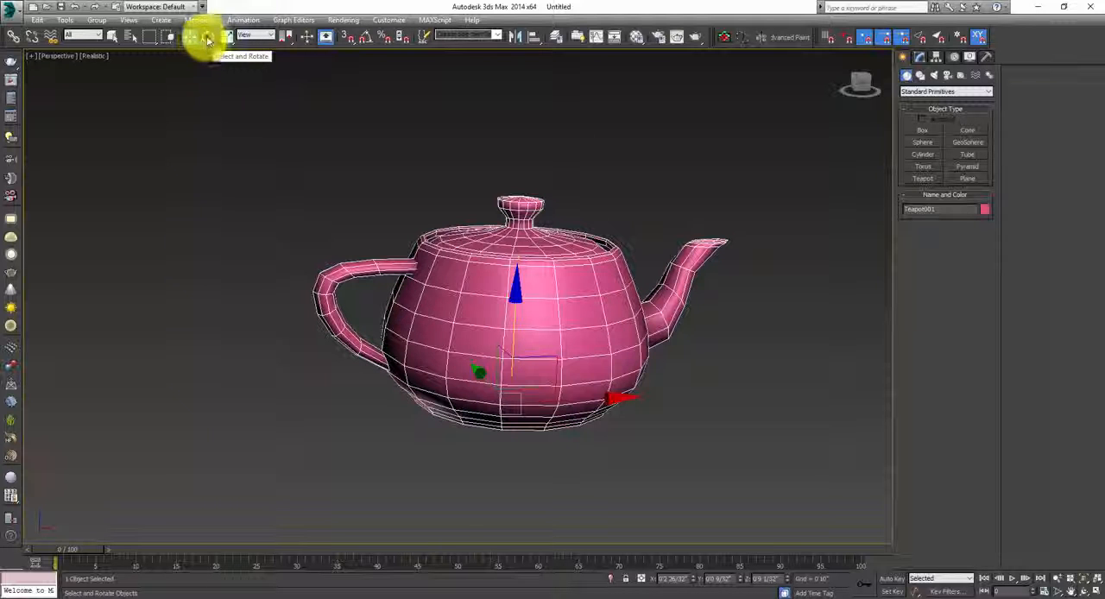
Step: Rotate the teapot a little further with the rotate gizmo
click(209, 36)
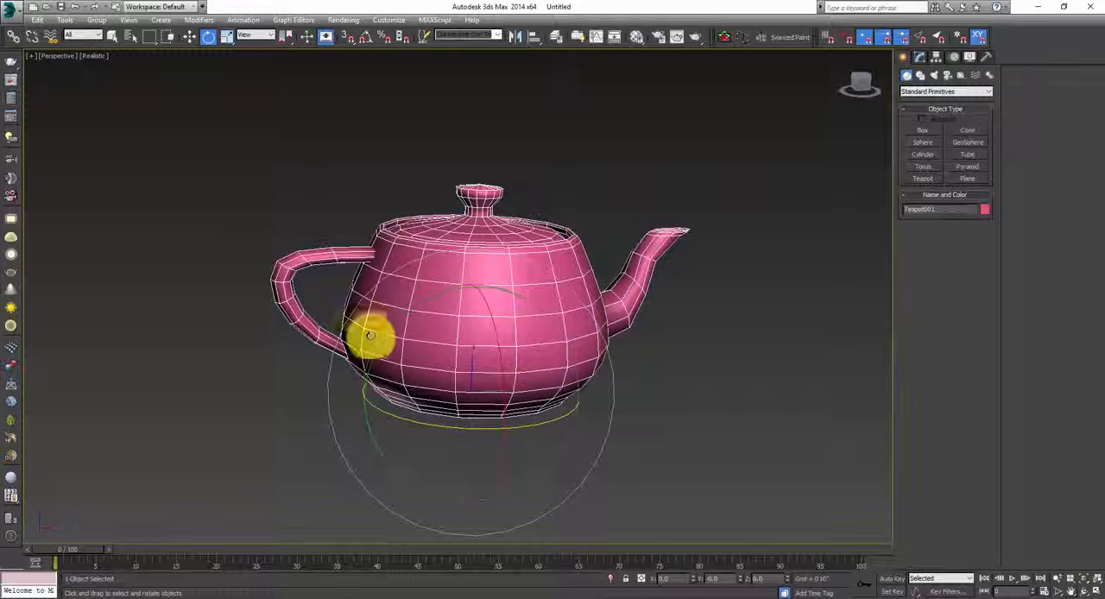
drag(370, 335, 424, 389)
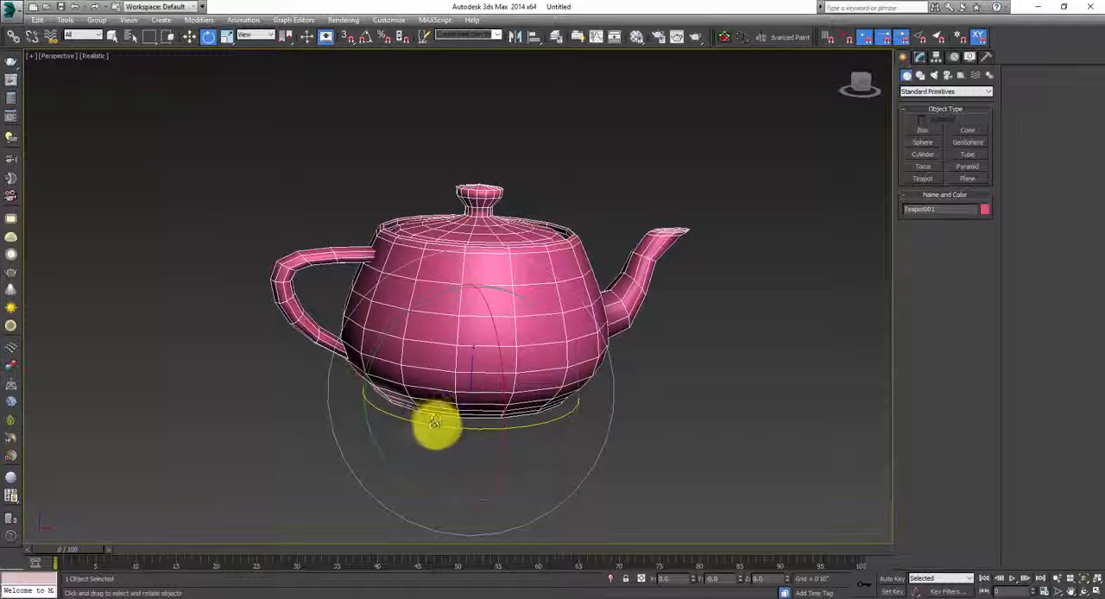
drag(436, 428, 428, 453)
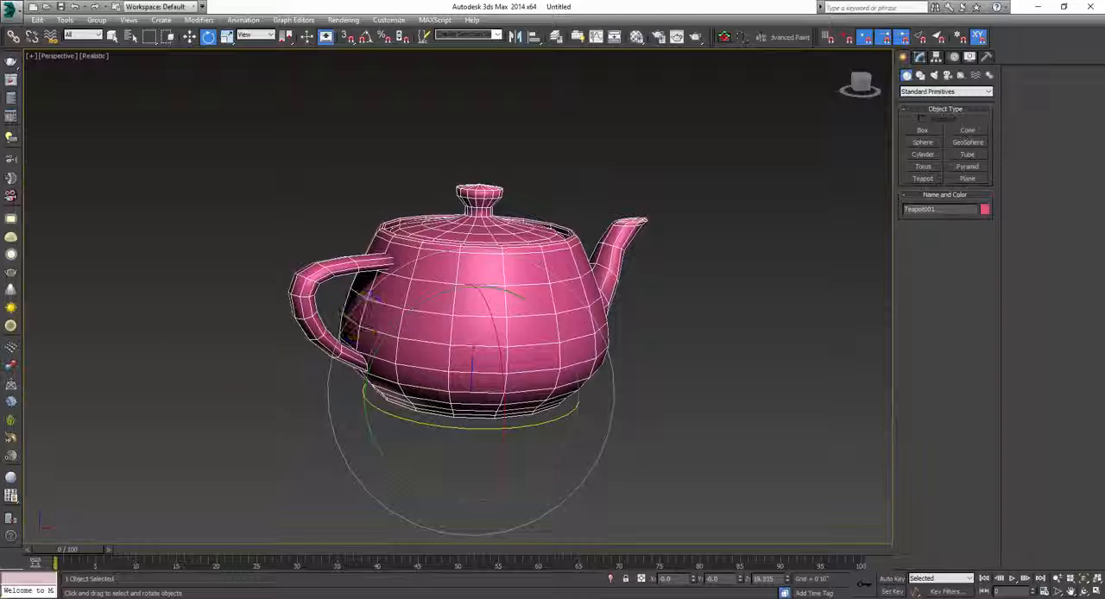
Step: Launch Google Chrome from the Start menu's app list
click(9, 594)
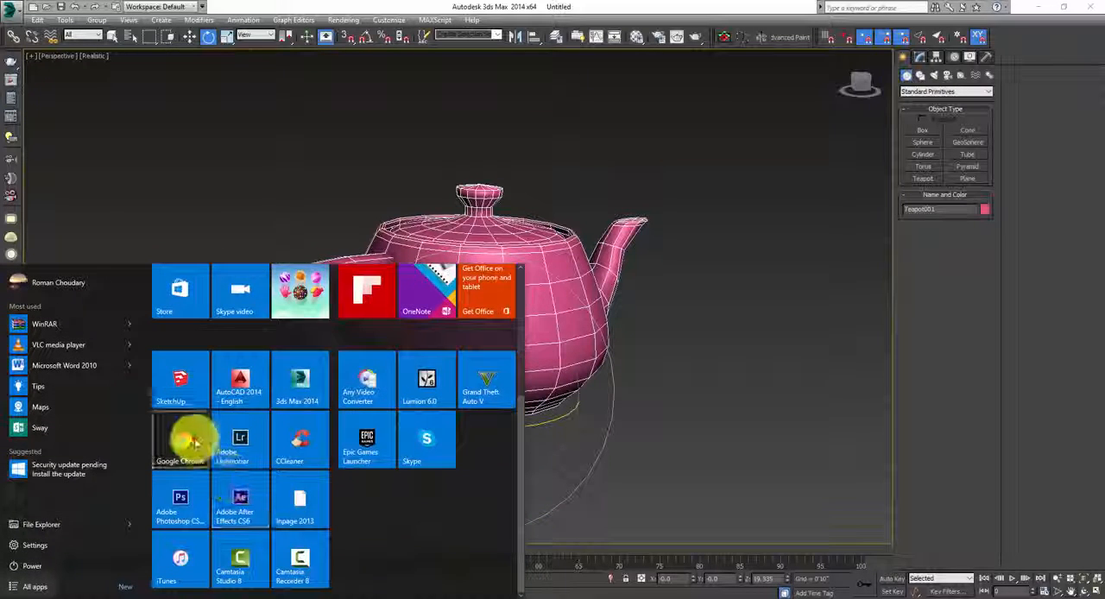
click(179, 440)
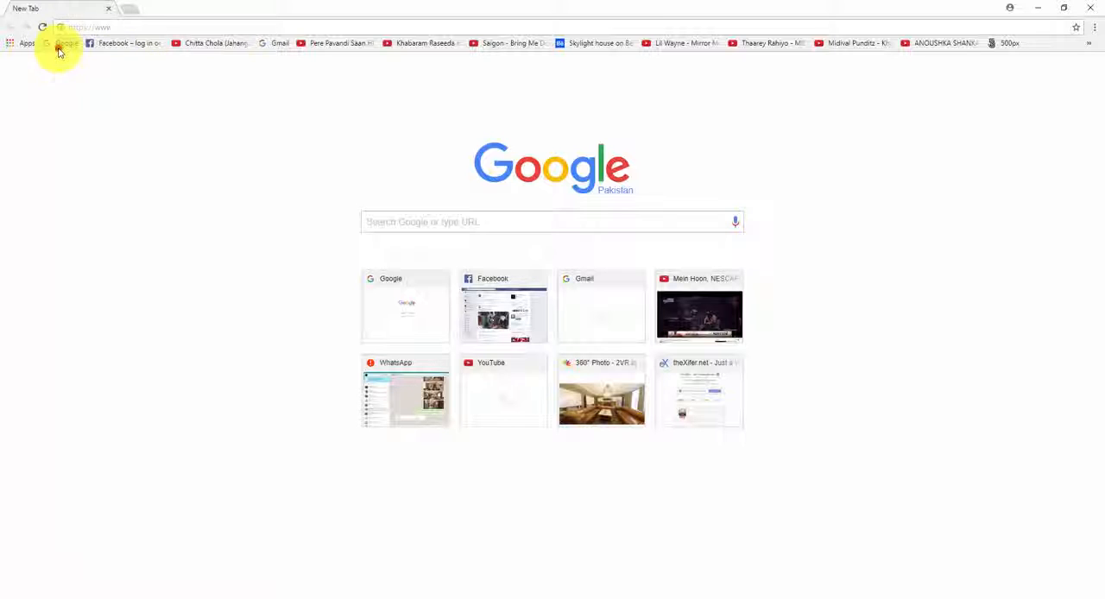
Step: Search Google for 'the third and the seventh', choosing the 'alex roman' suggestion
click(62, 43)
text(the third al)
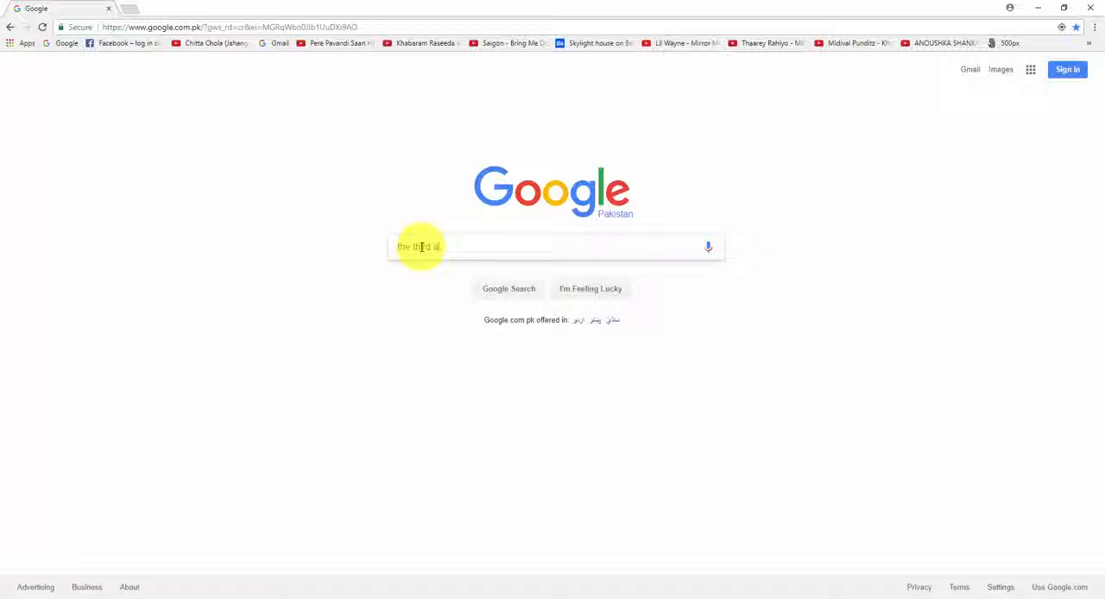
text(and the se)
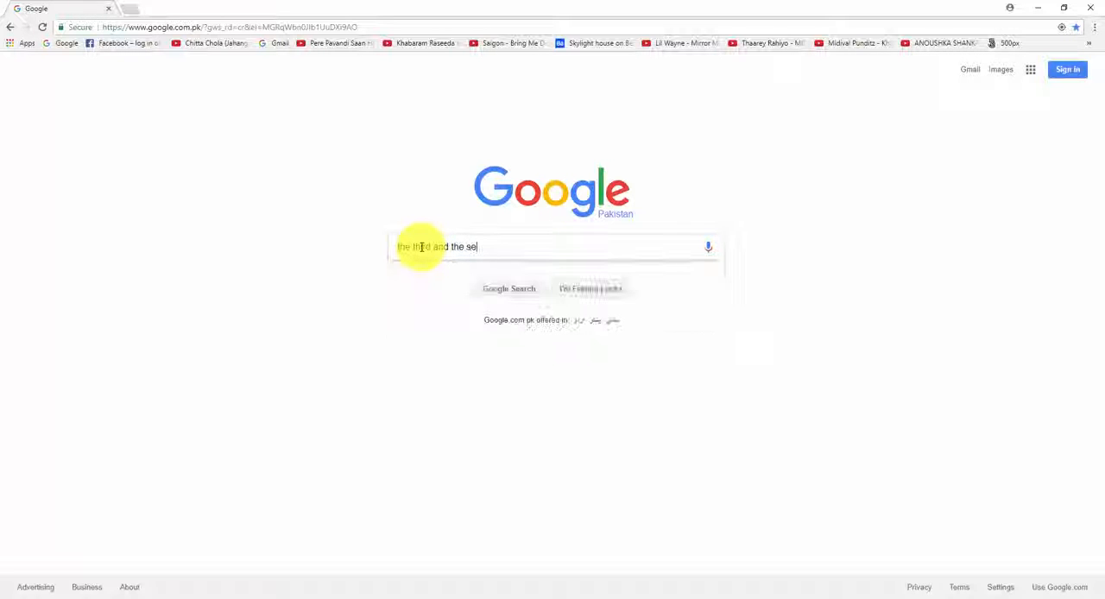
text(venth alex roman)
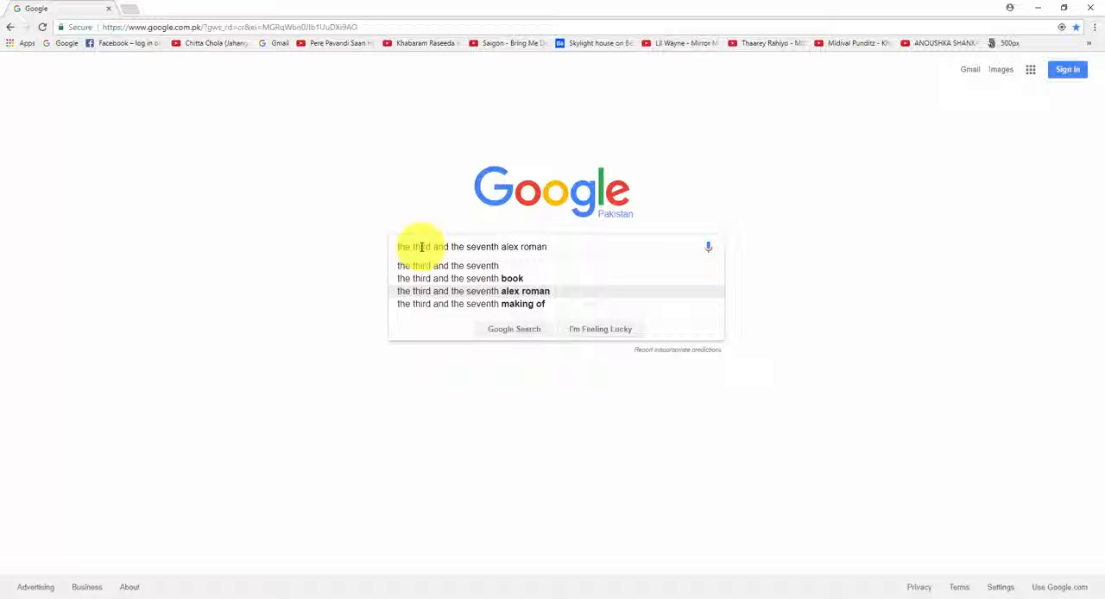
click(473, 290)
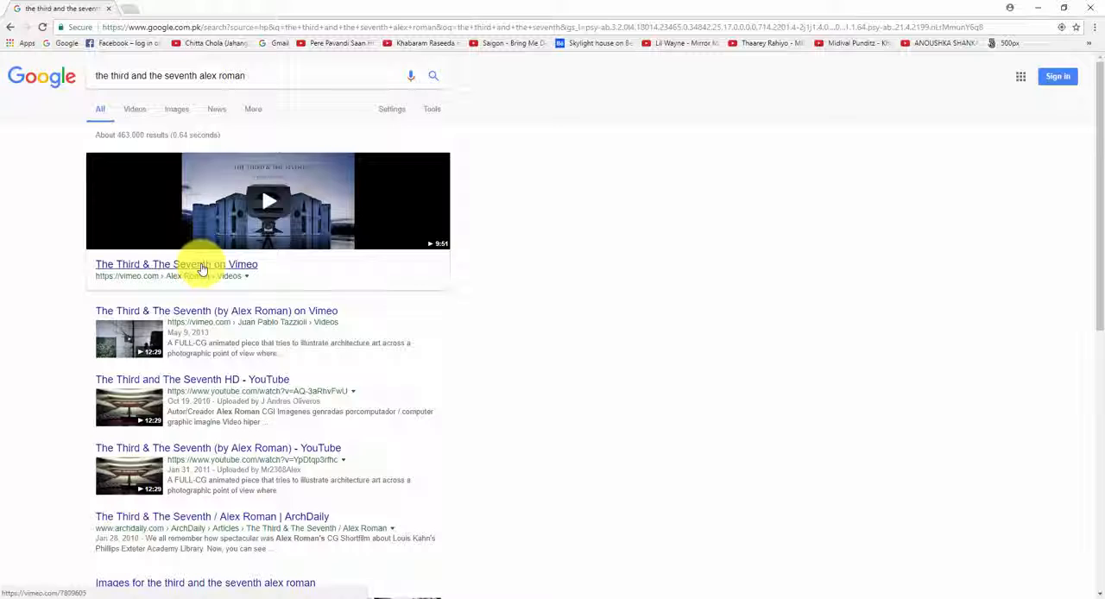
Step: Open the Vimeo result for Alex Roman's The Third & The Seventh
click(176, 264)
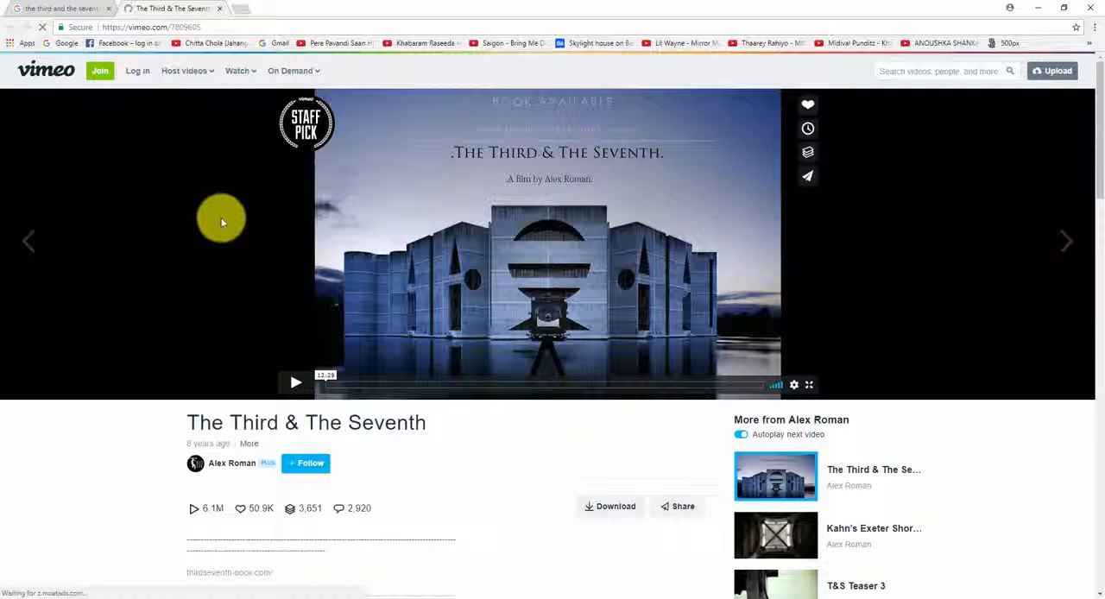
mouse_move(532, 345)
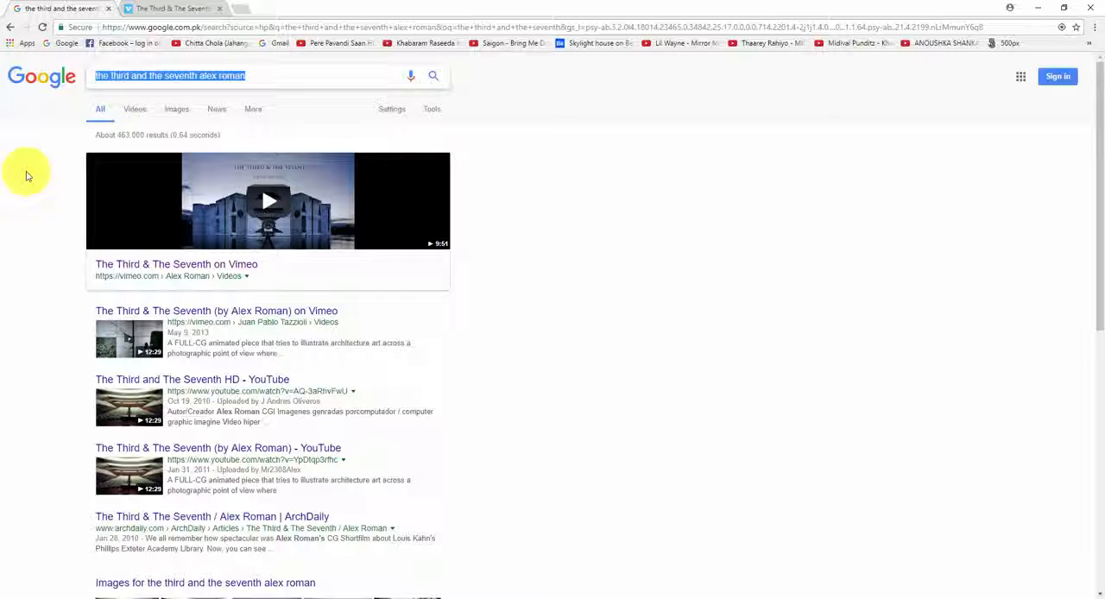
mouse_move(266, 131)
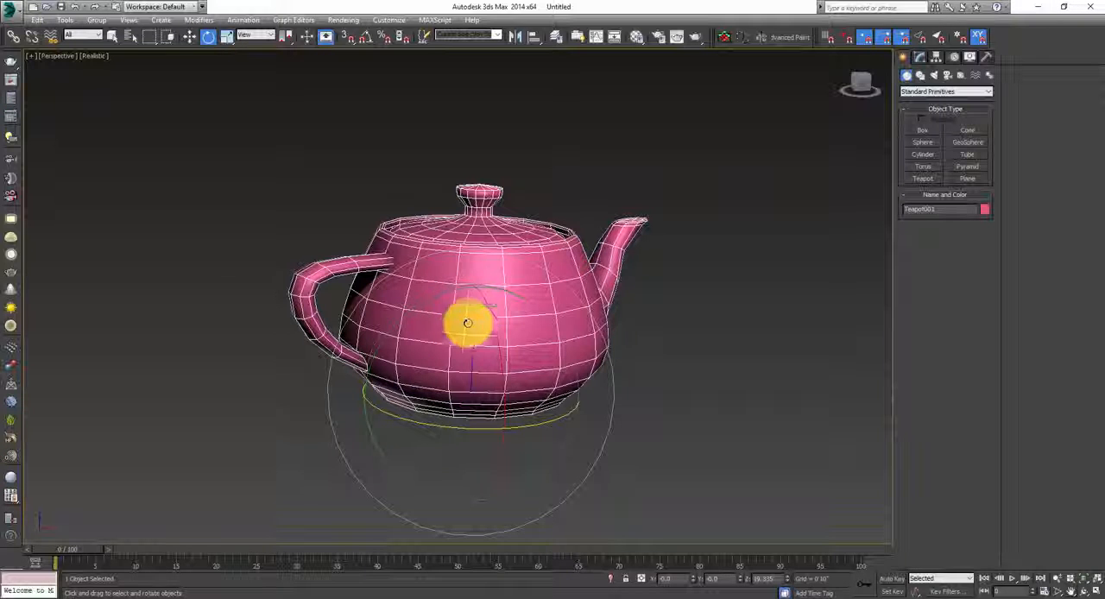
Step: Add a Cone primitive beside the teapot and switch the Perspective view to wireframe with F3
click(689, 326)
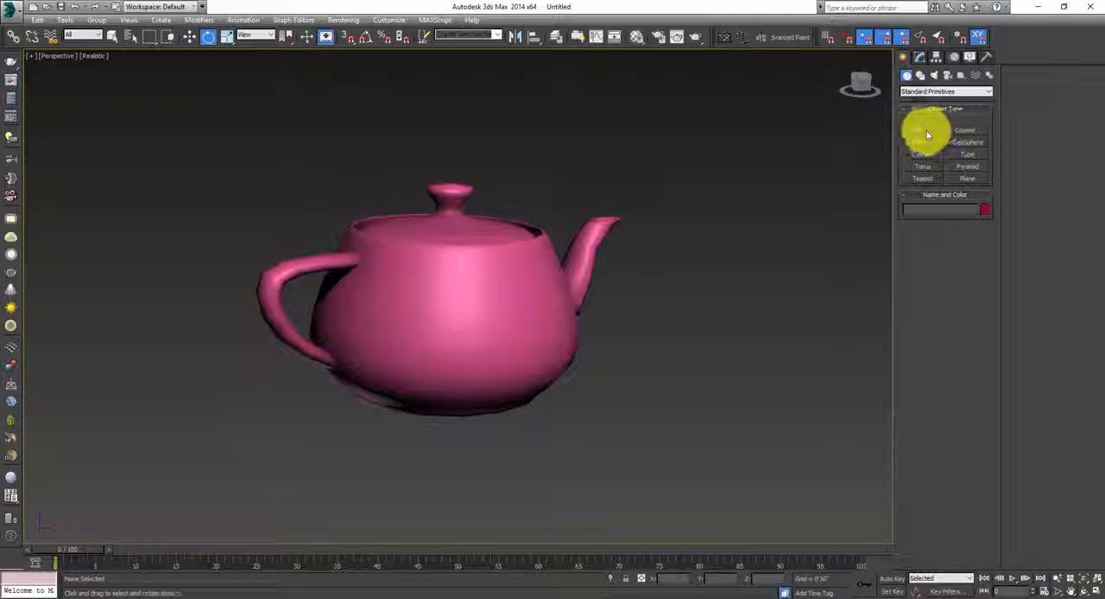
click(922, 129)
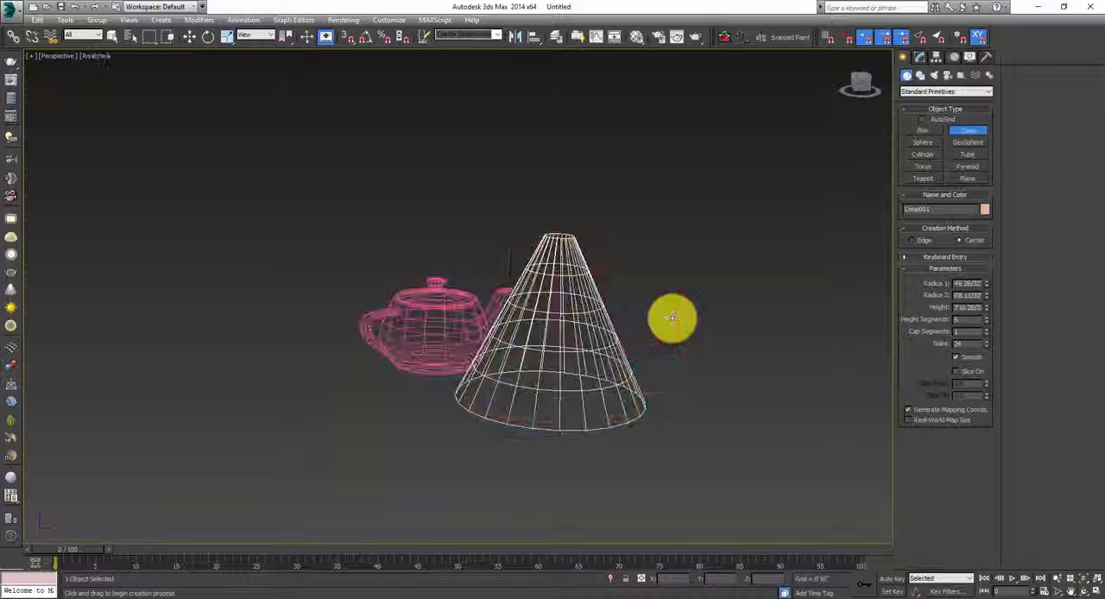
key(F3)
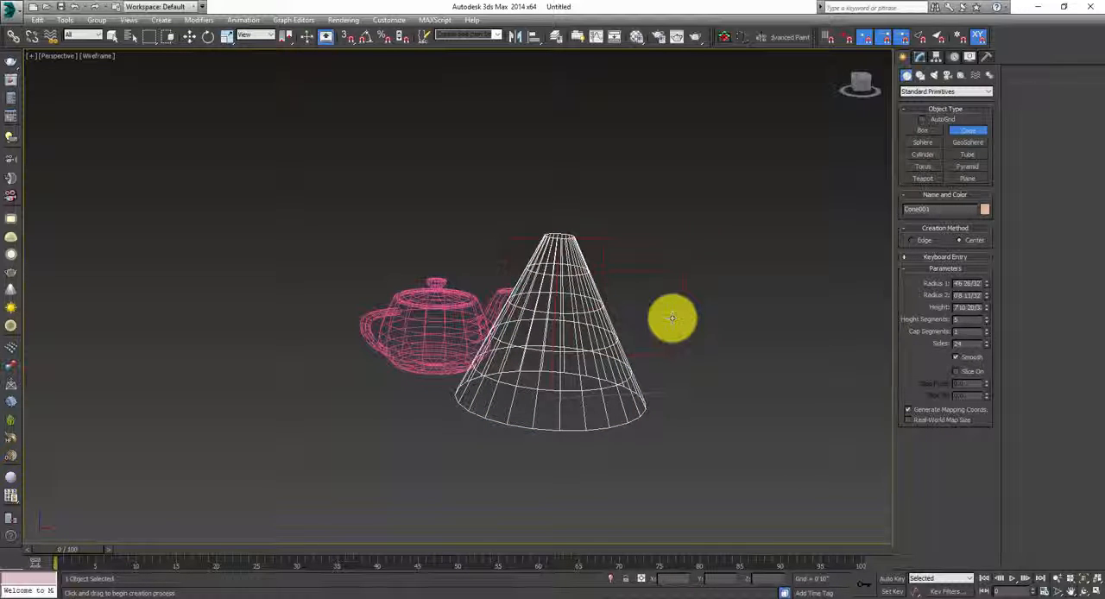